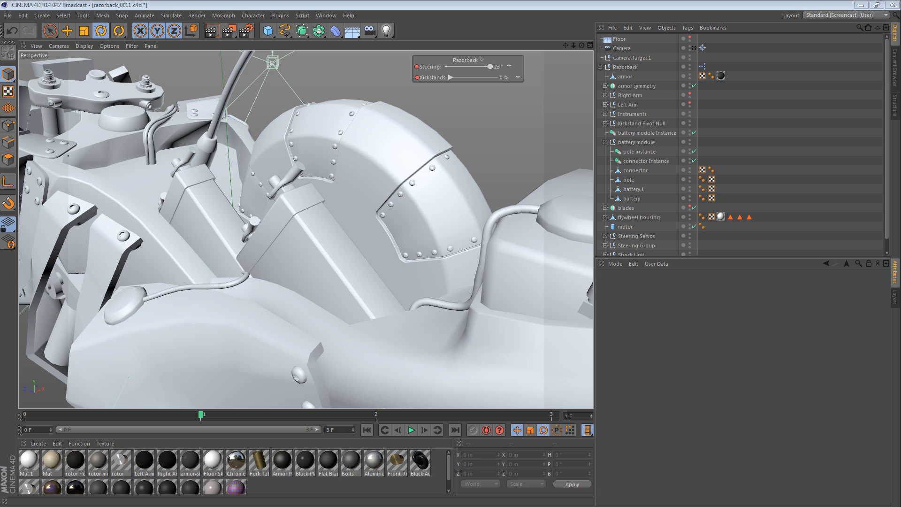
mouse_move(529, 335)
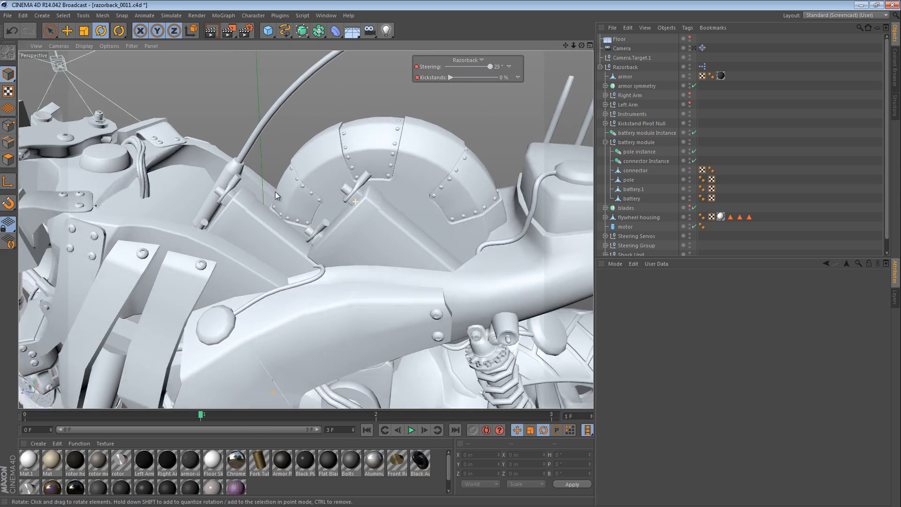
Orbit the Perspective view around the battery module to face the connector
left_click_drag(276, 195, 241, 186)
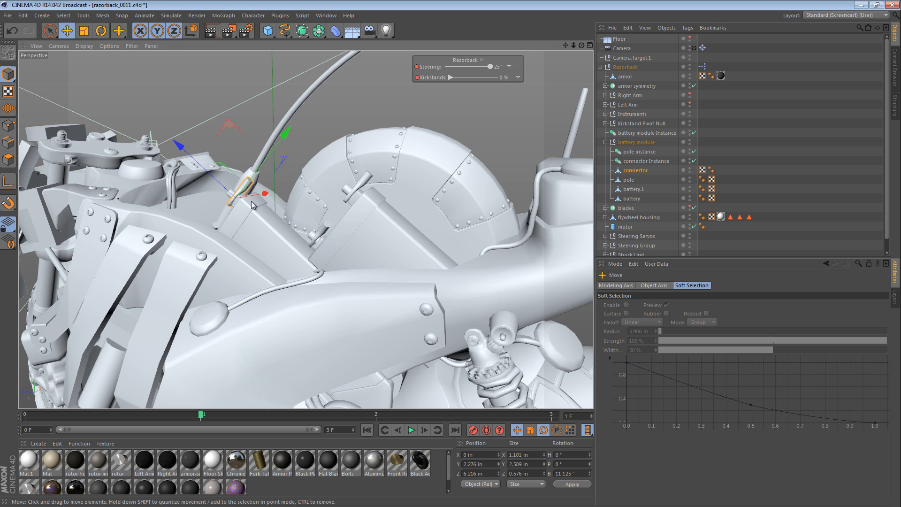
mouse_move(239, 213)
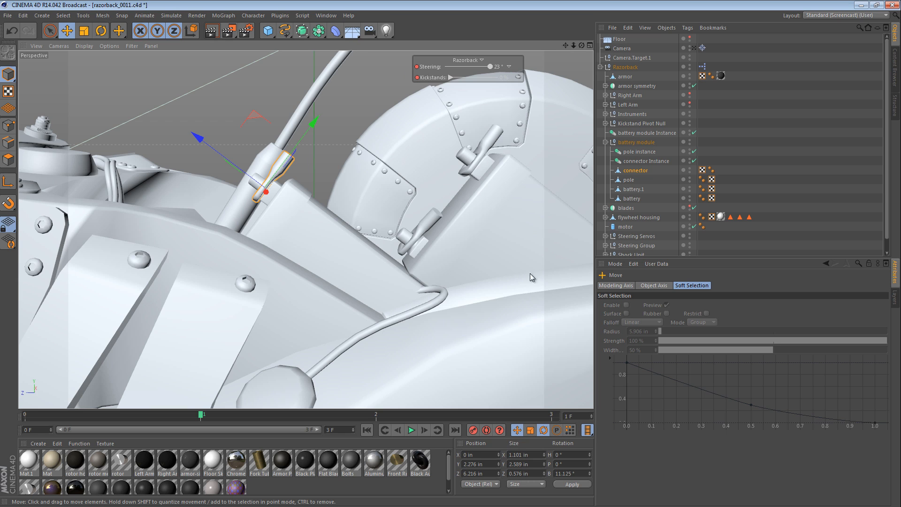
mouse_move(322, 379)
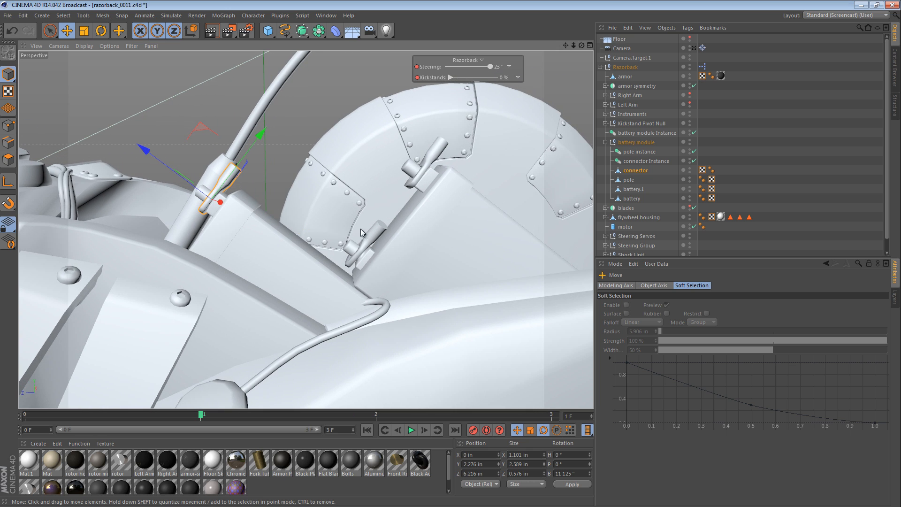
mouse_move(332, 199)
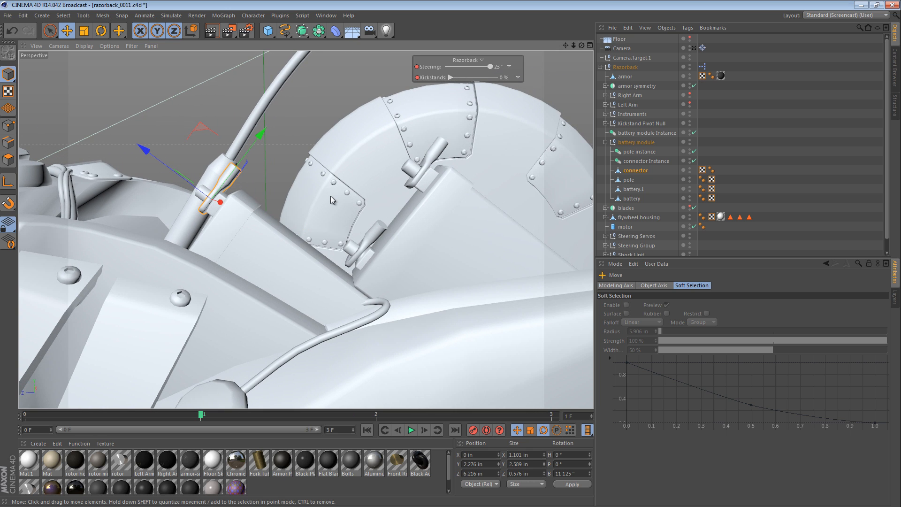
mouse_move(308, 199)
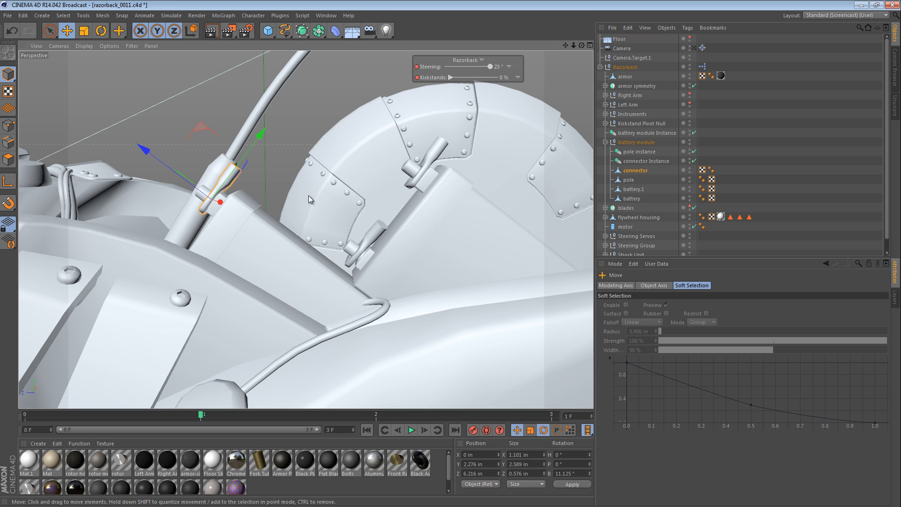
mouse_move(270, 195)
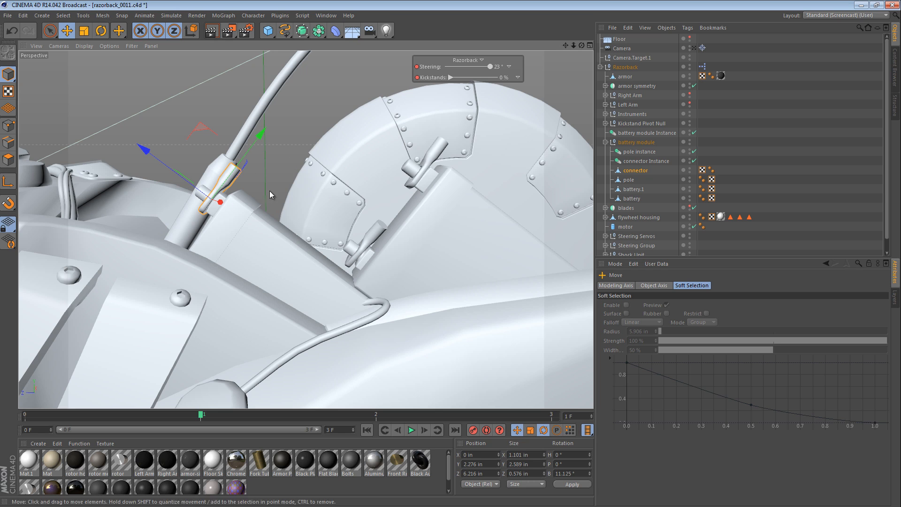
Start a new scene with the connector at the origin and rotate it 180° upright
left_click(7, 16)
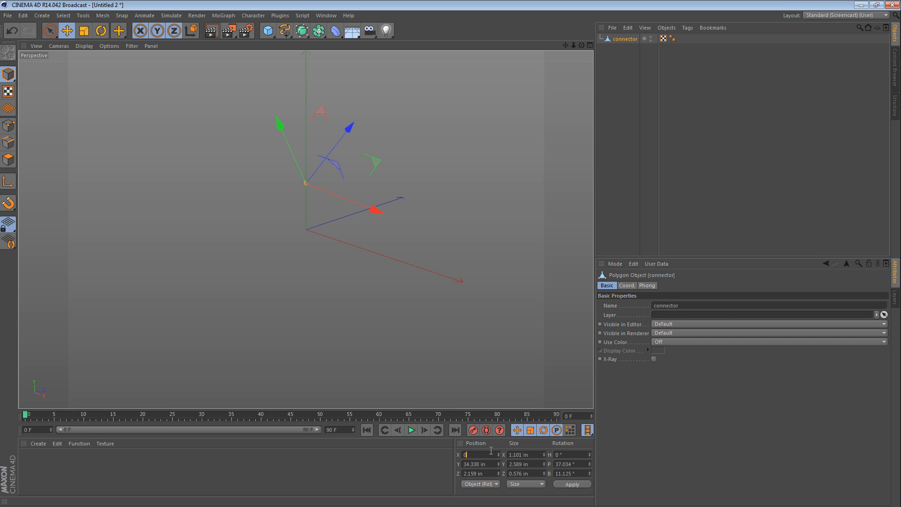
left_click(66, 30)
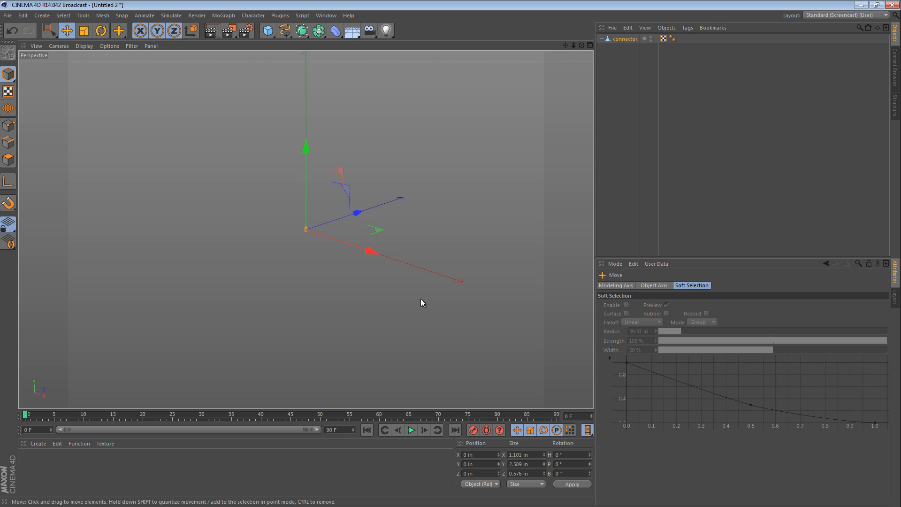
left_click(101, 30)
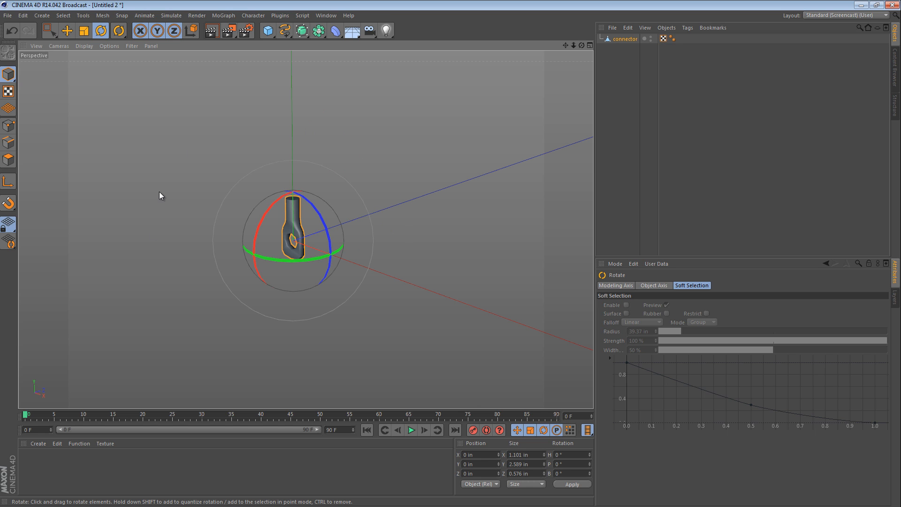
mouse_move(446, 256)
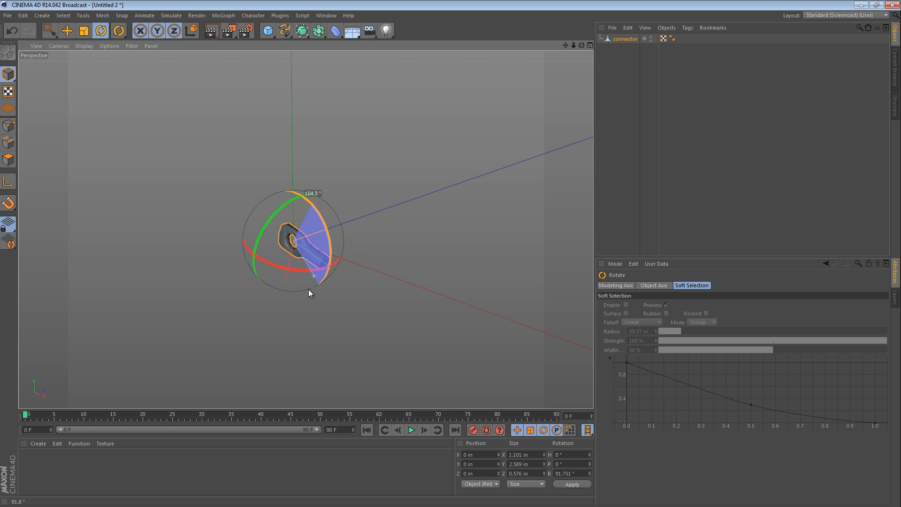
left_click_drag(309, 293, 265, 324)
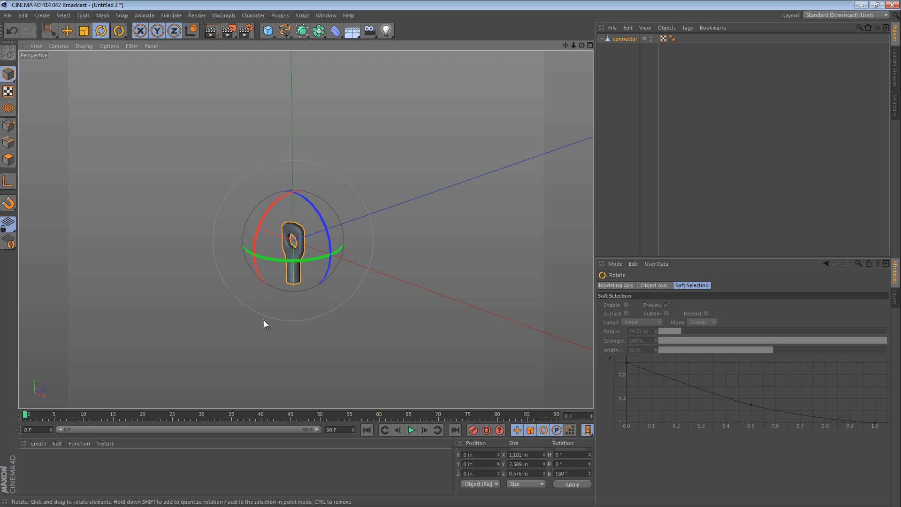
Raise the connector above the origin on Y and zoom in on it
left_click(66, 30)
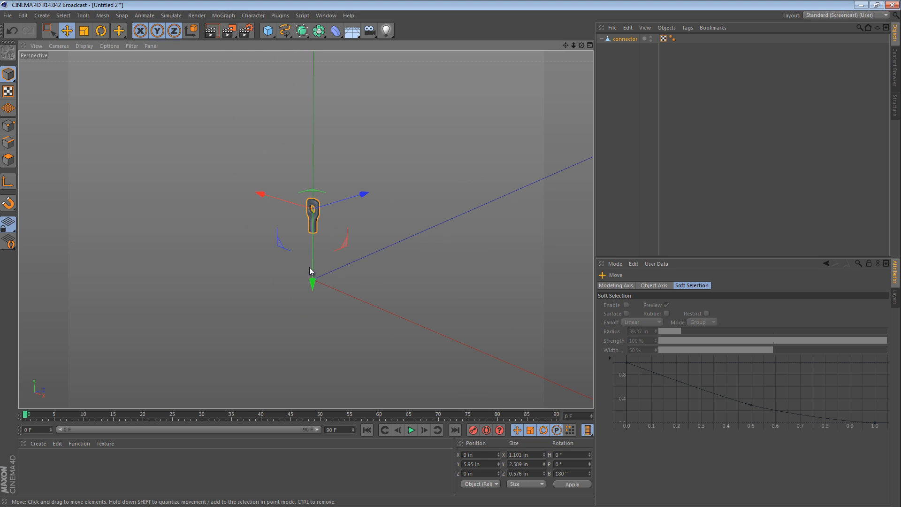
left_click_drag(312, 272, 311, 138)
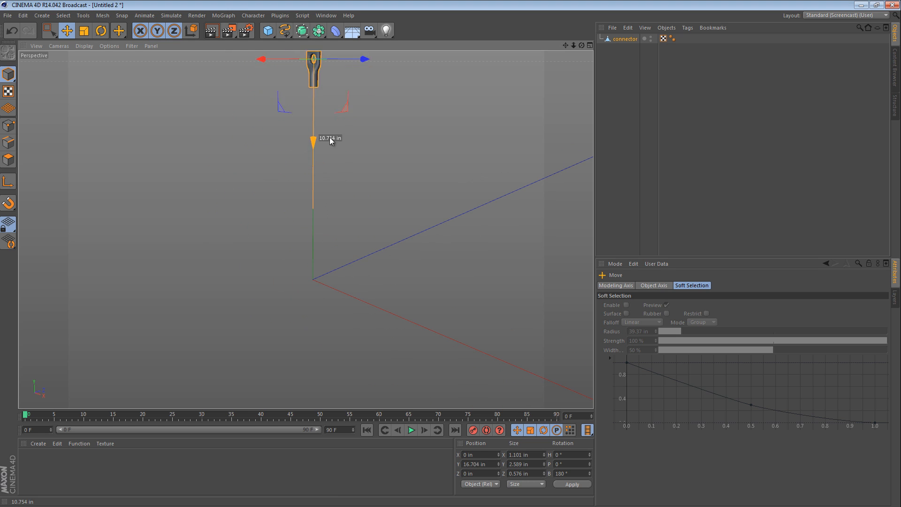
left_click_drag(313, 138, 275, 179)
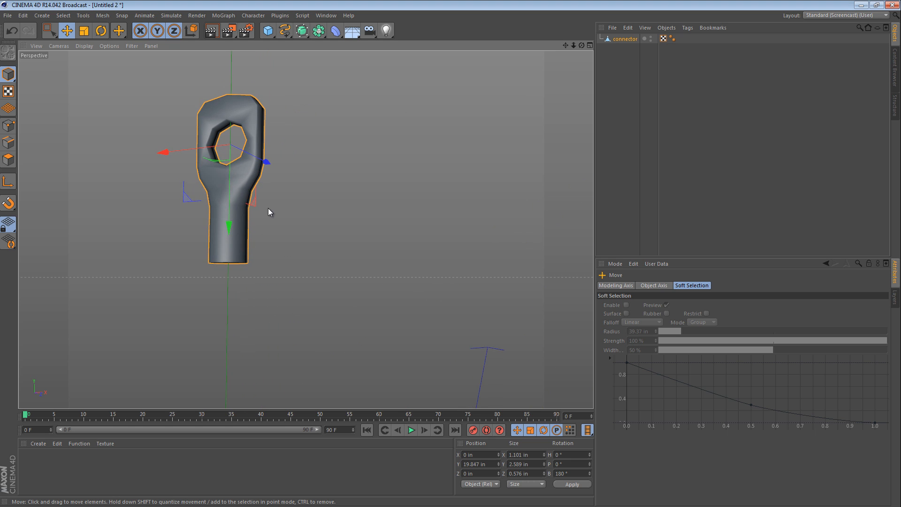
left_click_drag(267, 213, 322, 189)
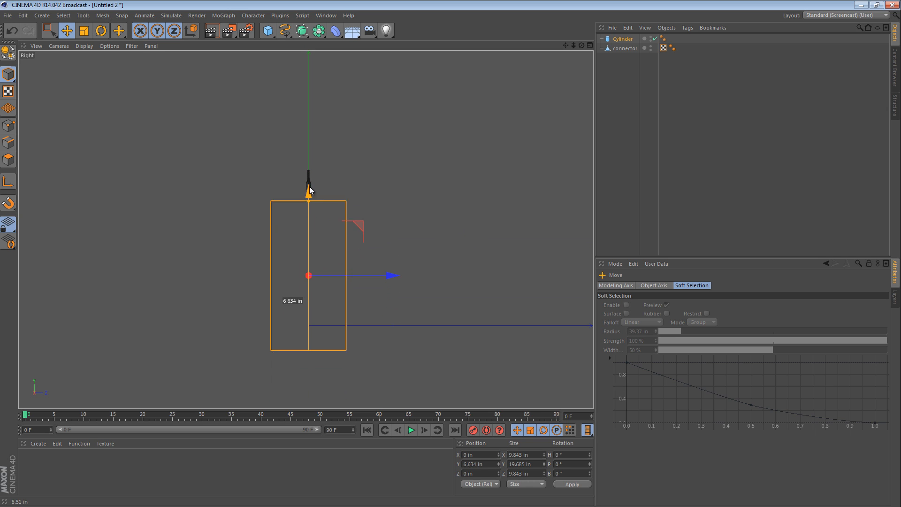
Move the cylinder up under the connector and shrink its radius into a thin rod
left_click_drag(309, 195, 308, 178)
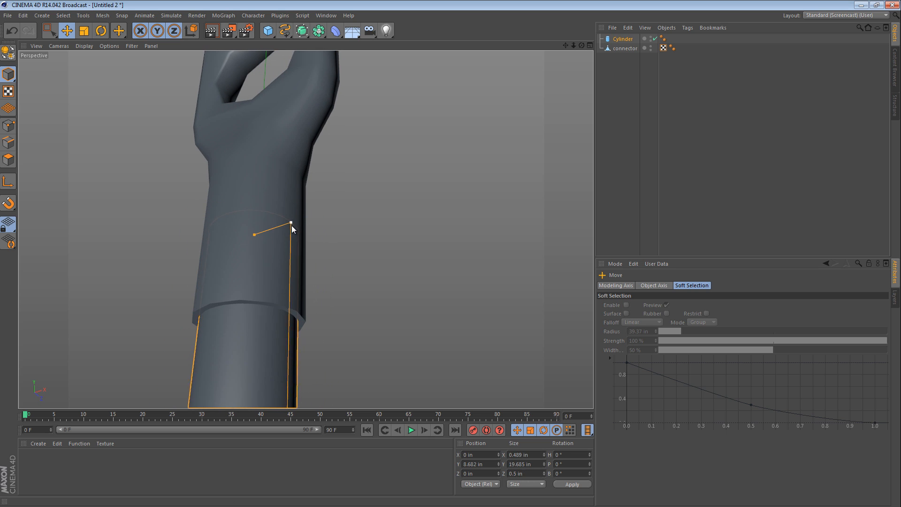
left_click_drag(291, 223, 291, 235)
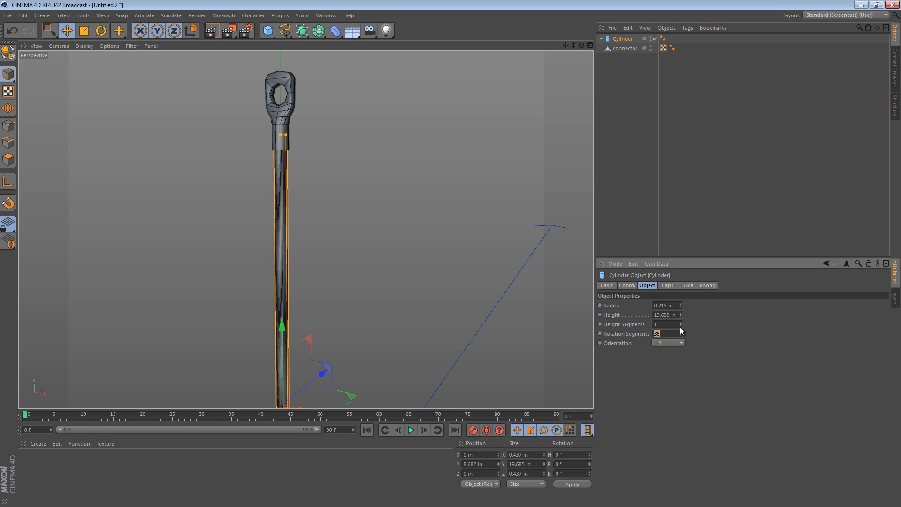
Set the cable cylinder's Rotation Segments to 12 and Height Segments to 30
type("12")
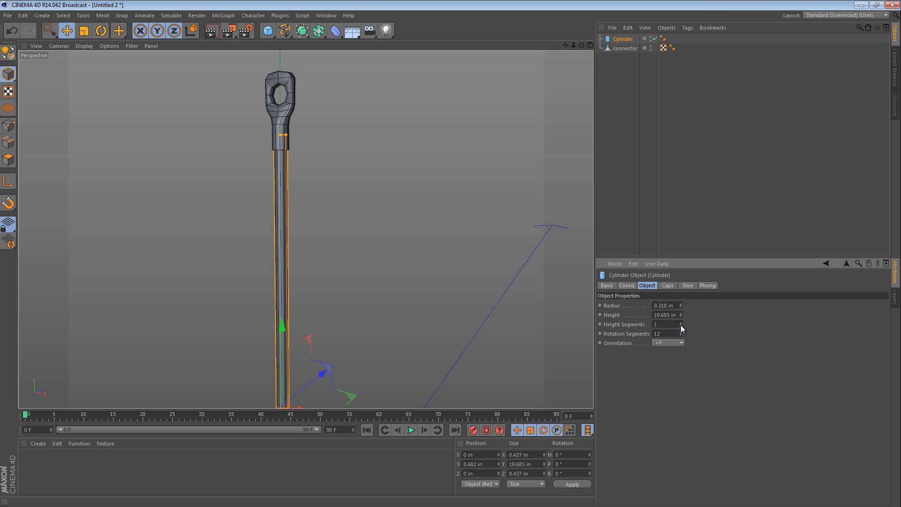
type("29")
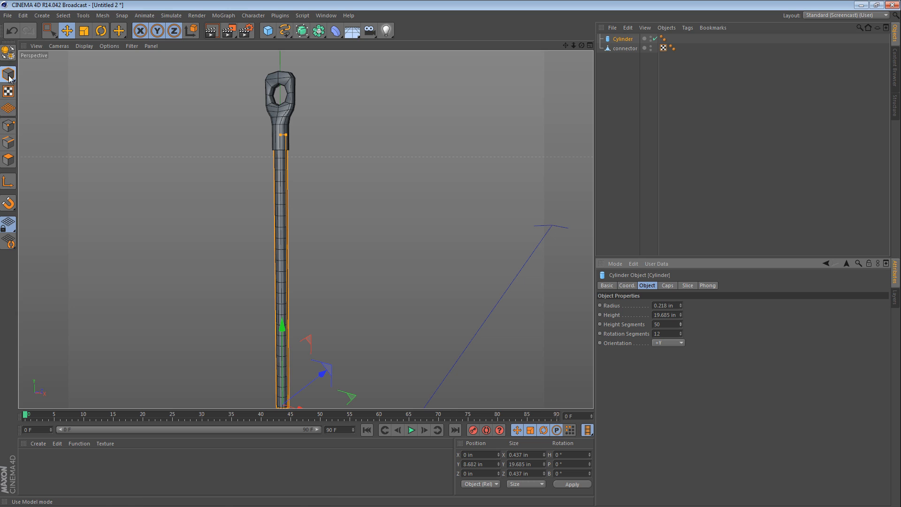
mouse_move(823, 257)
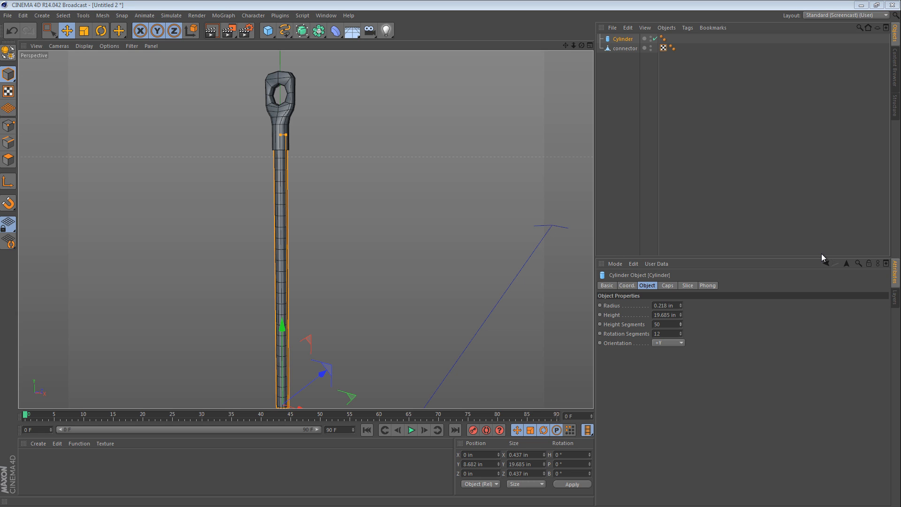
mouse_move(307, 193)
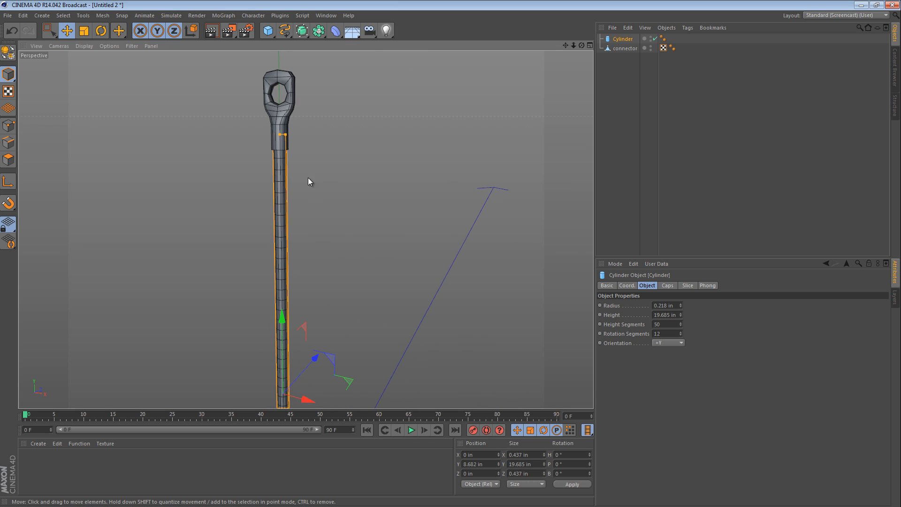
mouse_move(303, 94)
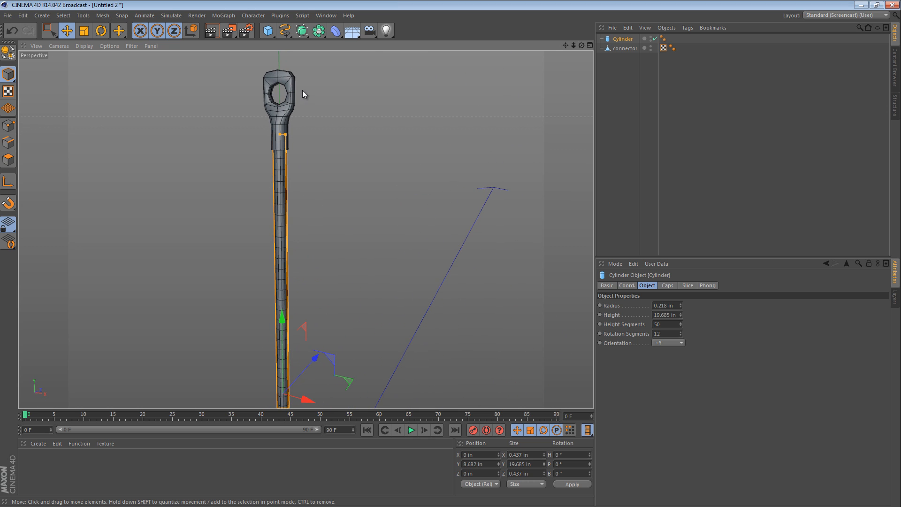
mouse_move(313, 123)
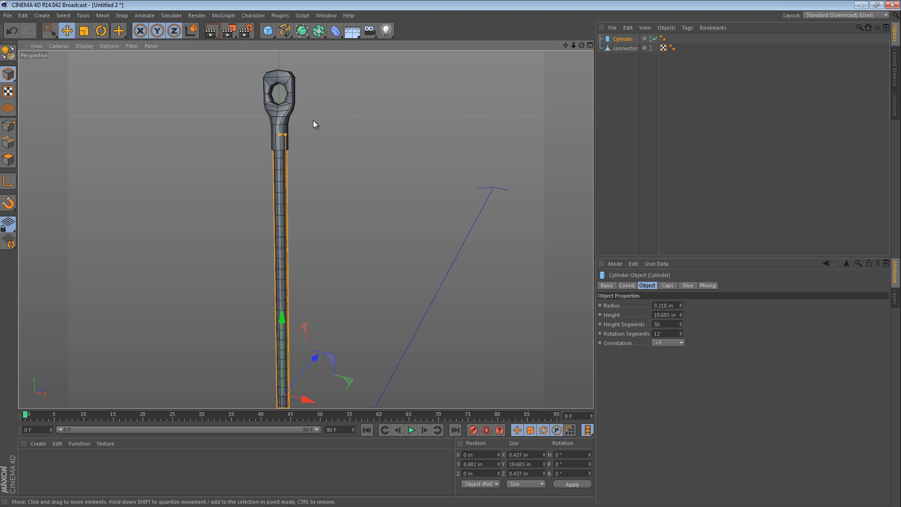
mouse_move(294, 104)
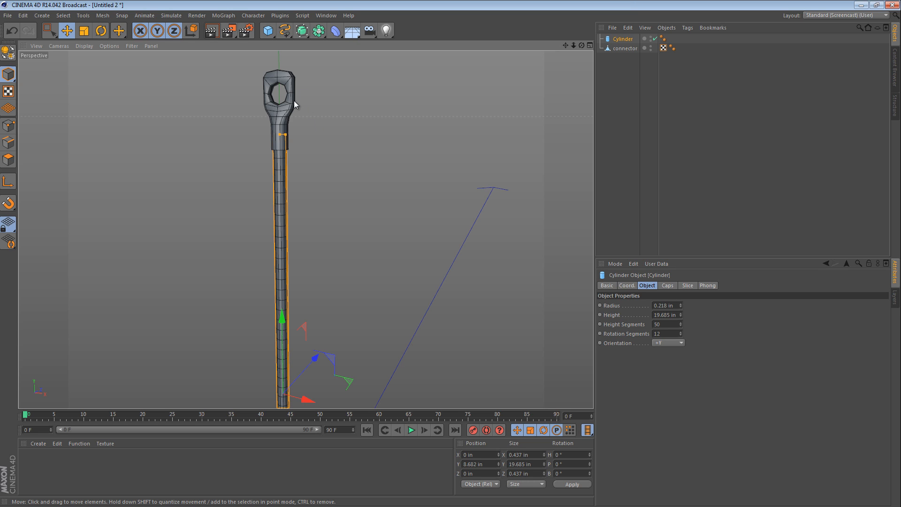
Add a second cylinder with 5 height segments and 0.43 in height, scaled as a sleeve around the cable
left_click(266, 30)
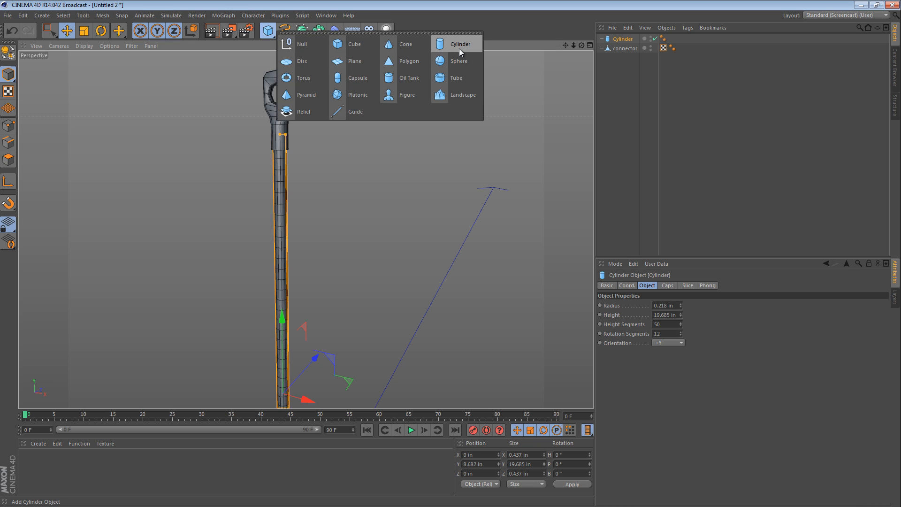
left_click(459, 44)
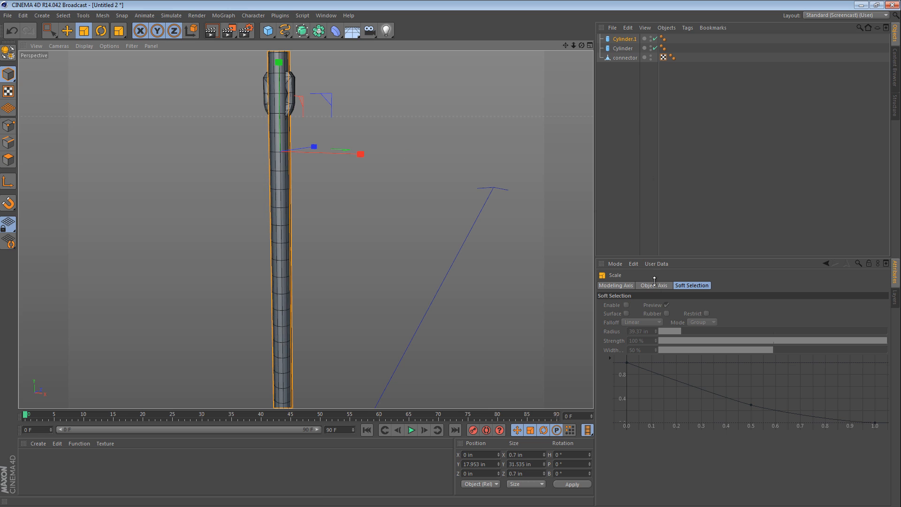
left_click(623, 38)
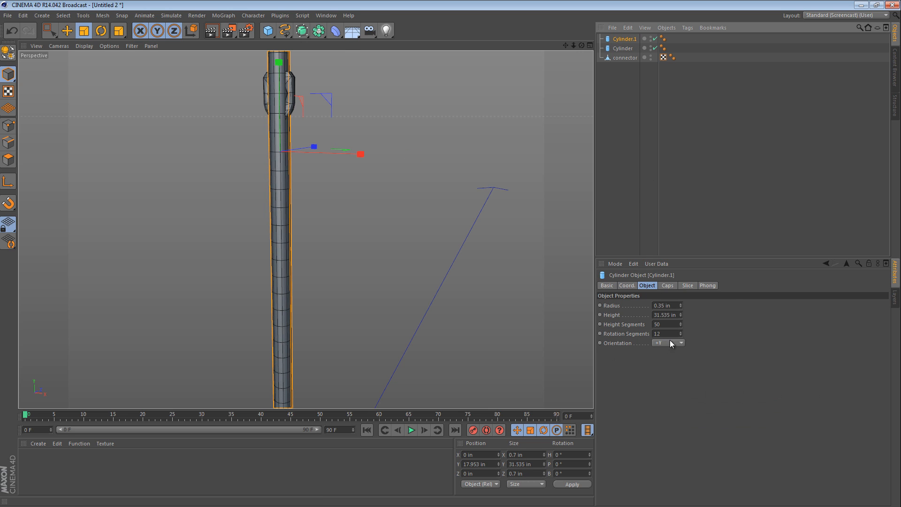
type("5")
type("3")
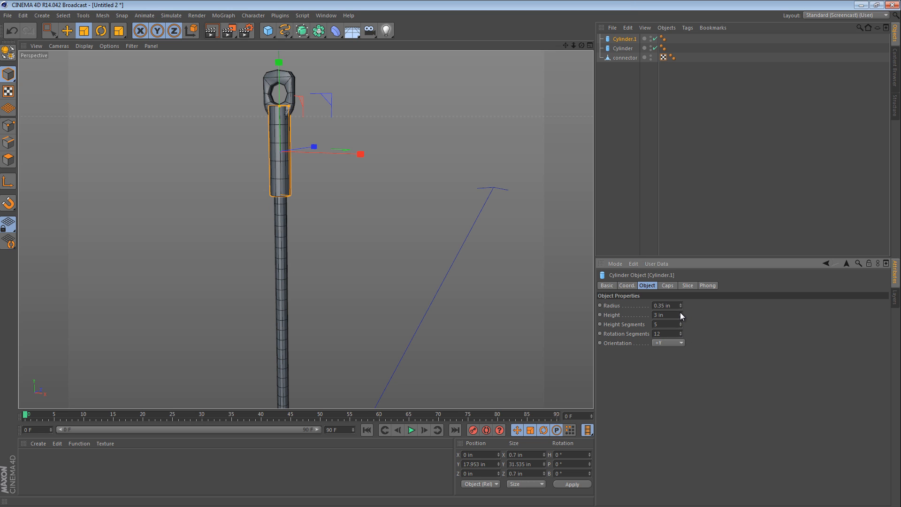
type("0.43 in")
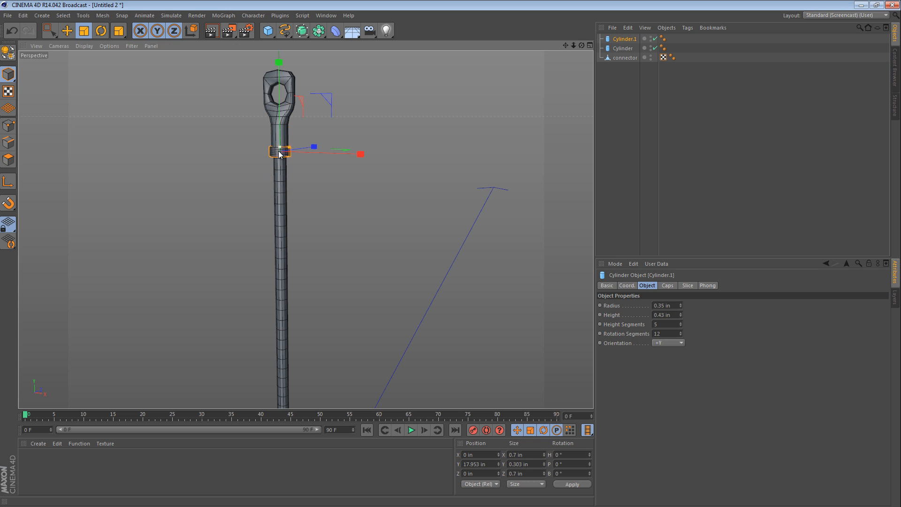
left_click_drag(279, 152, 282, 121)
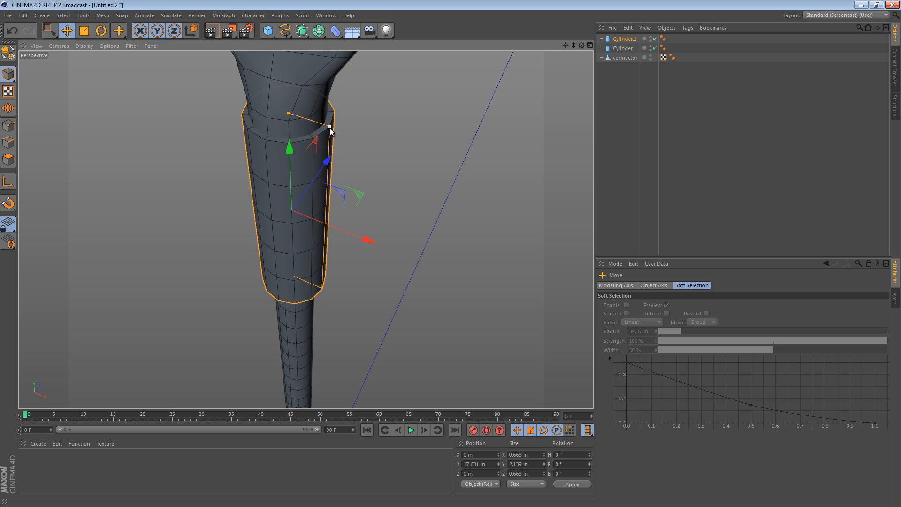
Swing the view to check the sleeve and cable from the side
left_click_drag(331, 128, 303, 195)
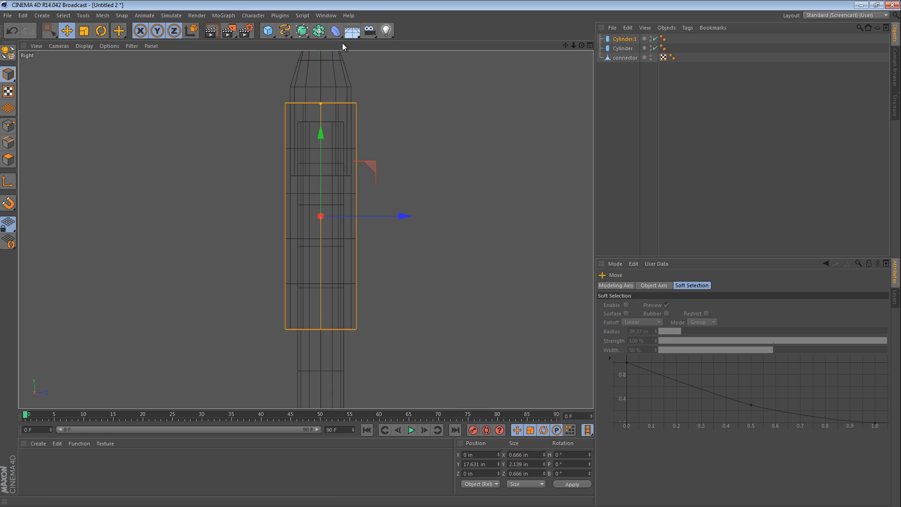
Add a Taper deformer under the sleeve cylinder and centre it on the sleeve
left_click(333, 31)
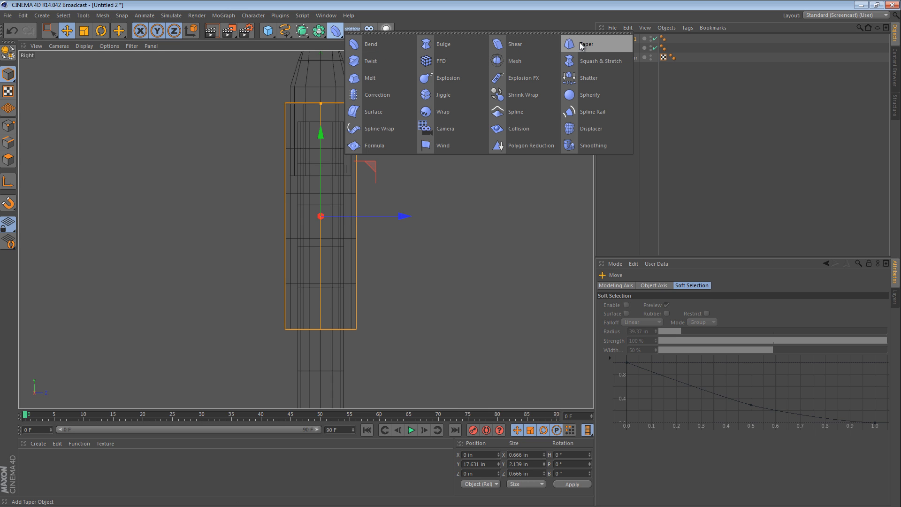
left_click(587, 44)
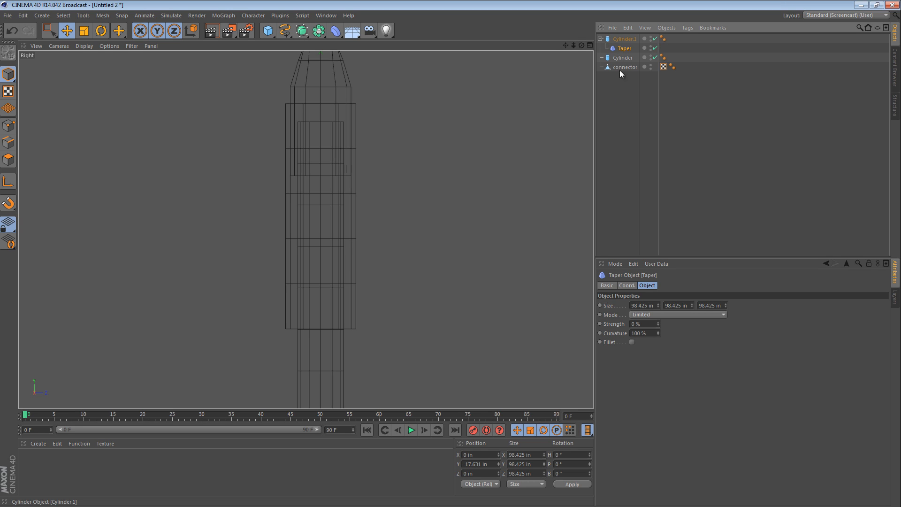
left_click(475, 454)
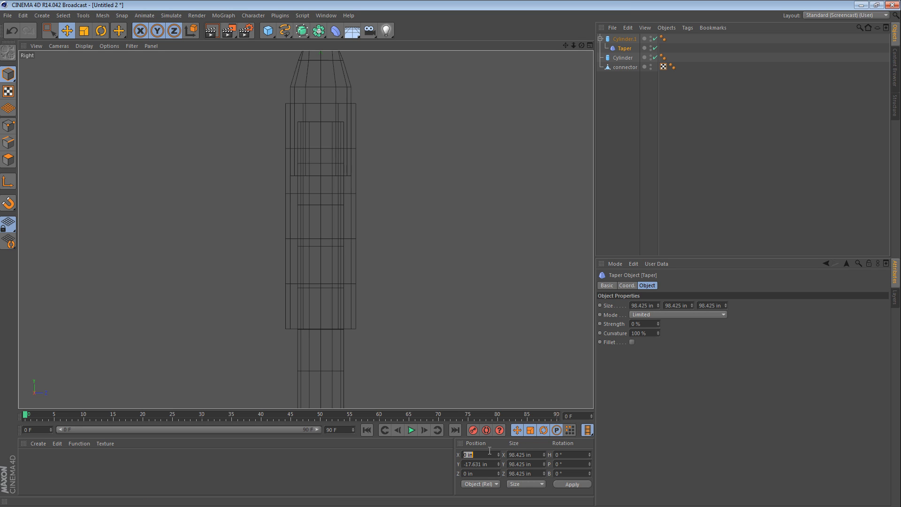
left_click(476, 464)
type("0")
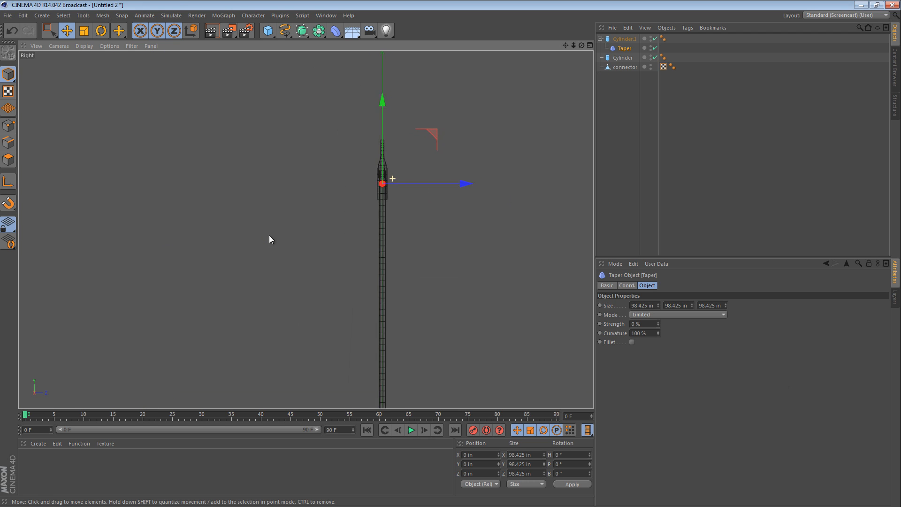
left_click(83, 30)
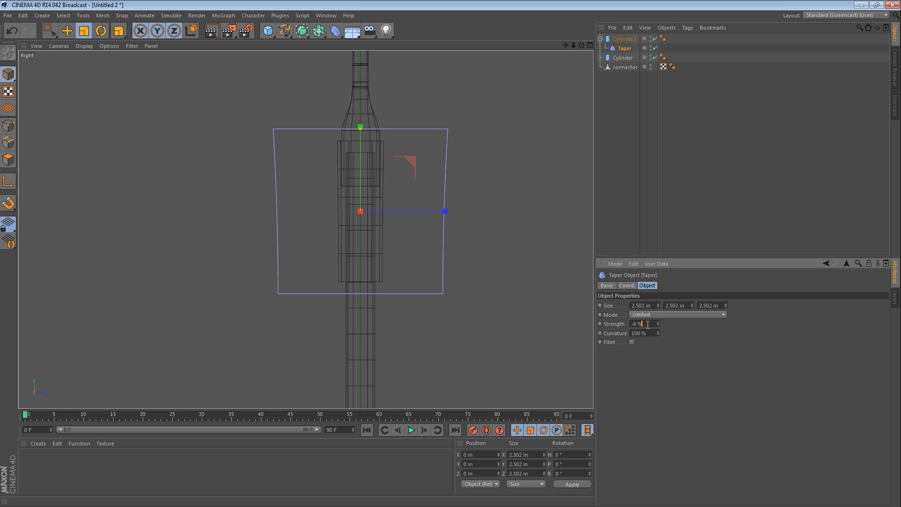
Raise the taper strength from 29% to flare the sleeve and shrink the deformer to fit it
type("29%")
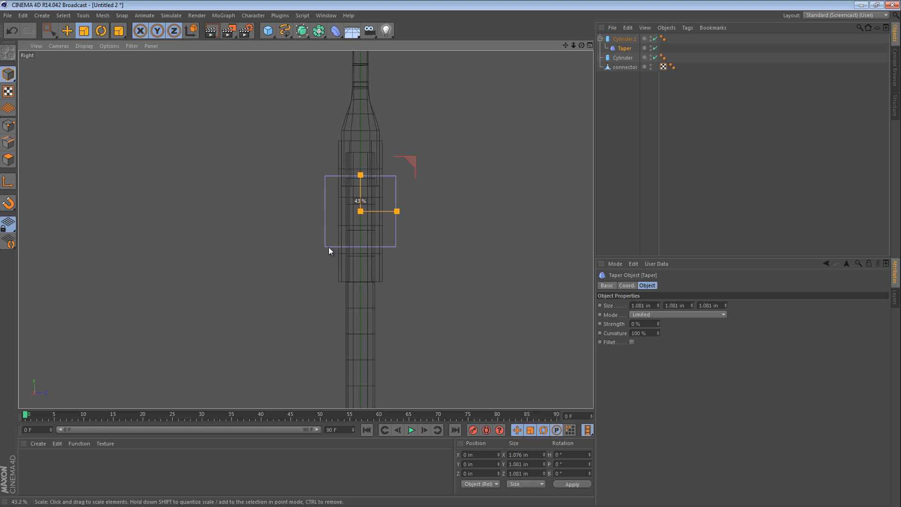
left_click_drag(641, 324, 660, 327)
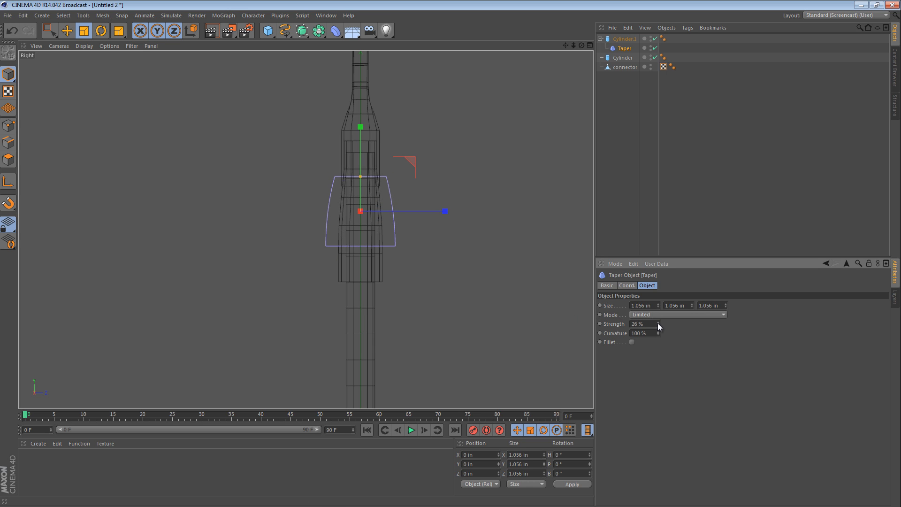
left_click_drag(638, 323, 658, 323)
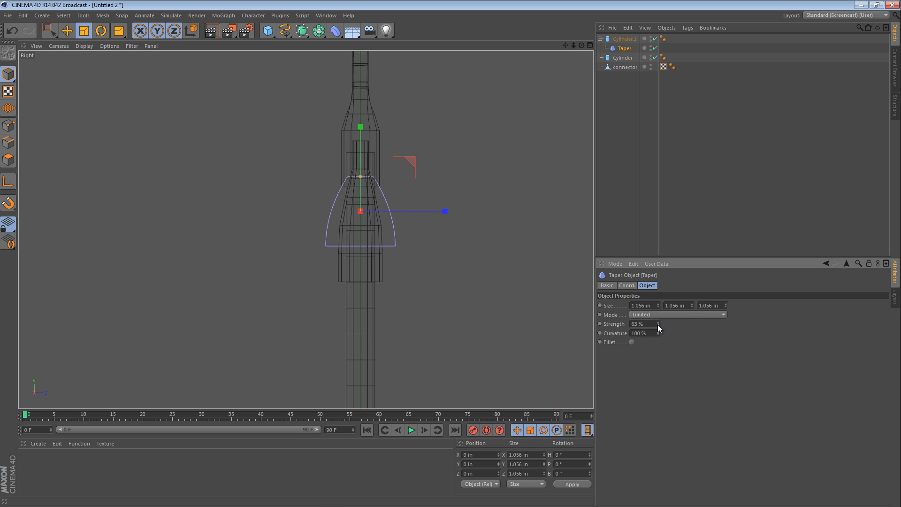
left_click_drag(644, 323, 629, 323)
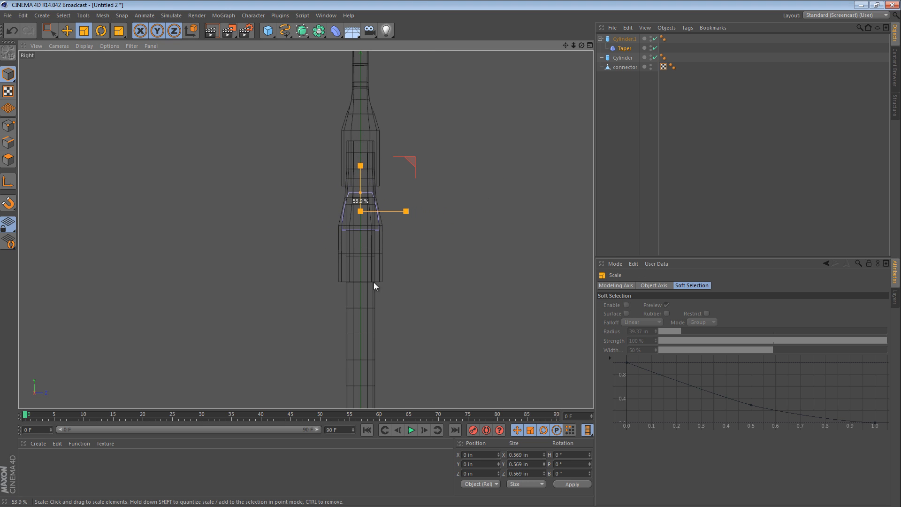
Flip the taper 180° and move it to the sleeve's end so it narrows toward the connector eye
left_click(66, 30)
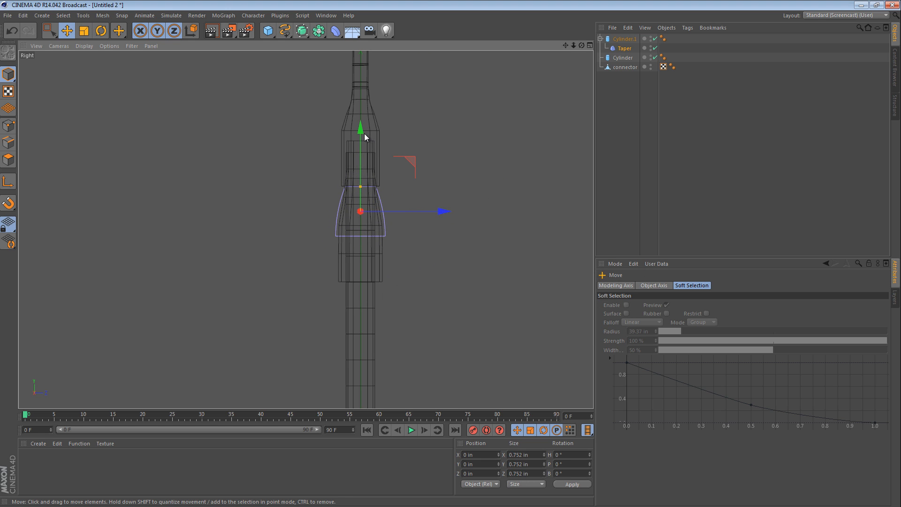
left_click_drag(360, 143, 360, 126)
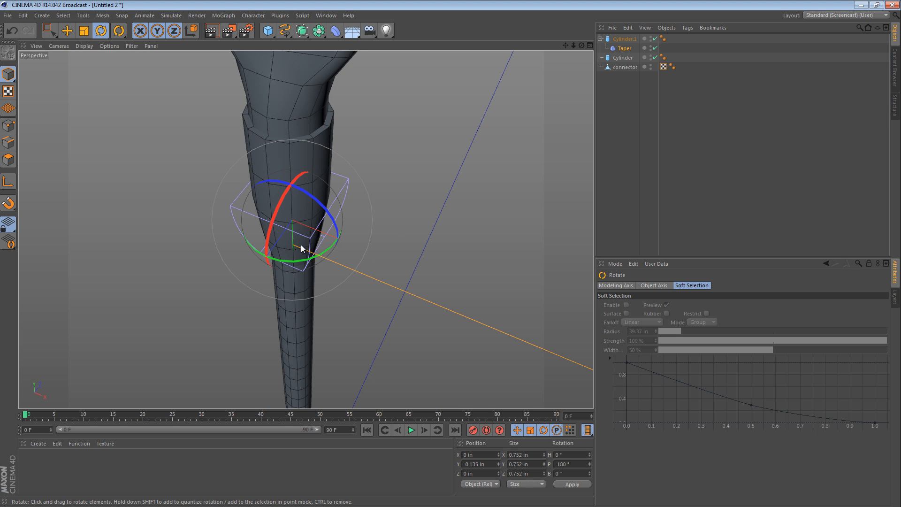
left_click(67, 31)
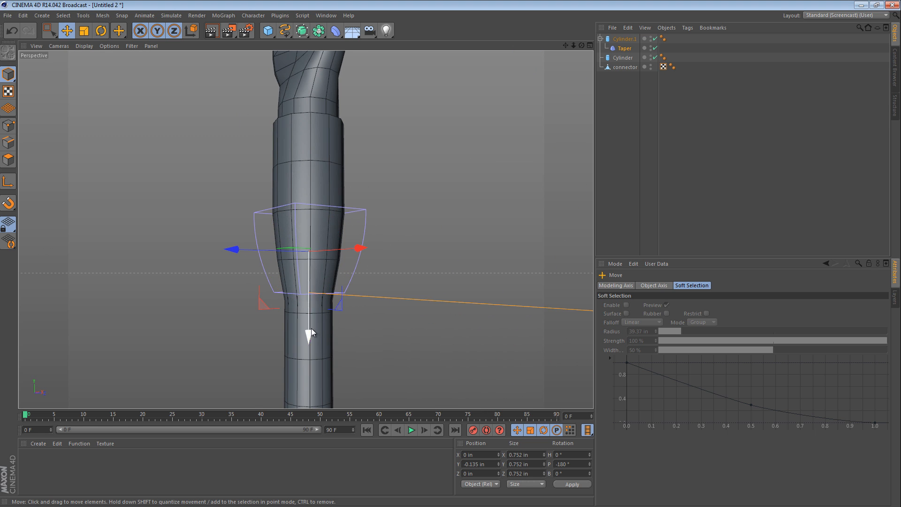
left_click_drag(311, 333, 311, 253)
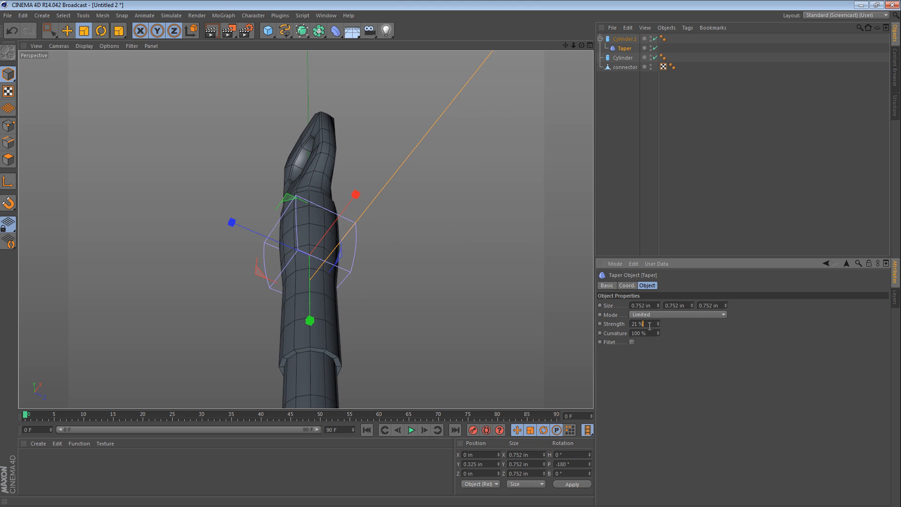
mouse_move(305, 230)
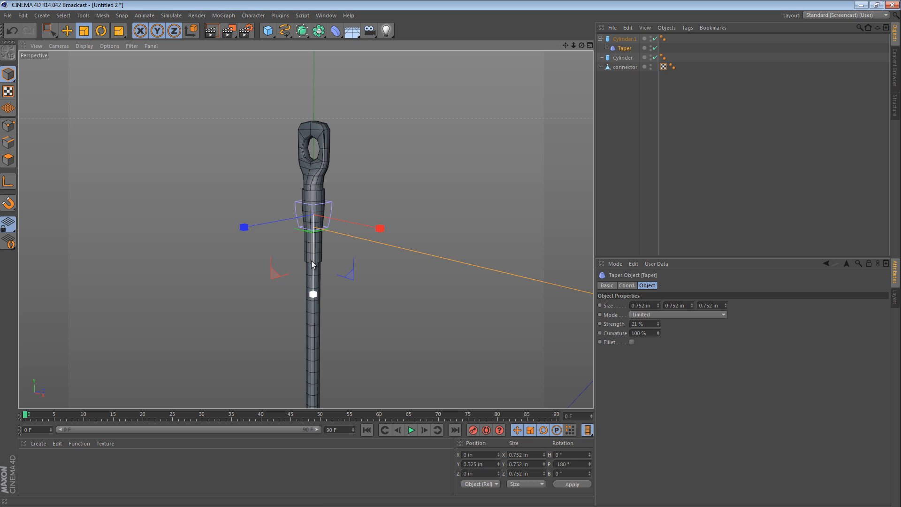
left_click(312, 294)
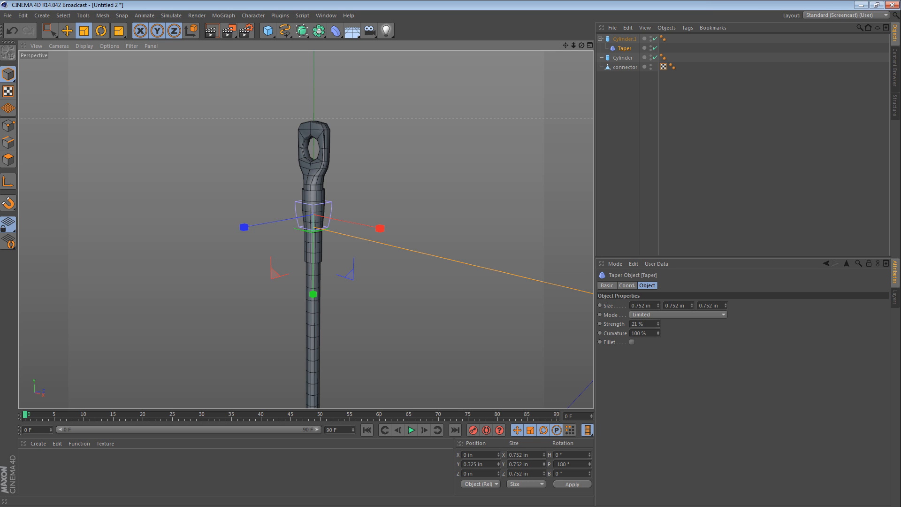
mouse_move(628, 142)
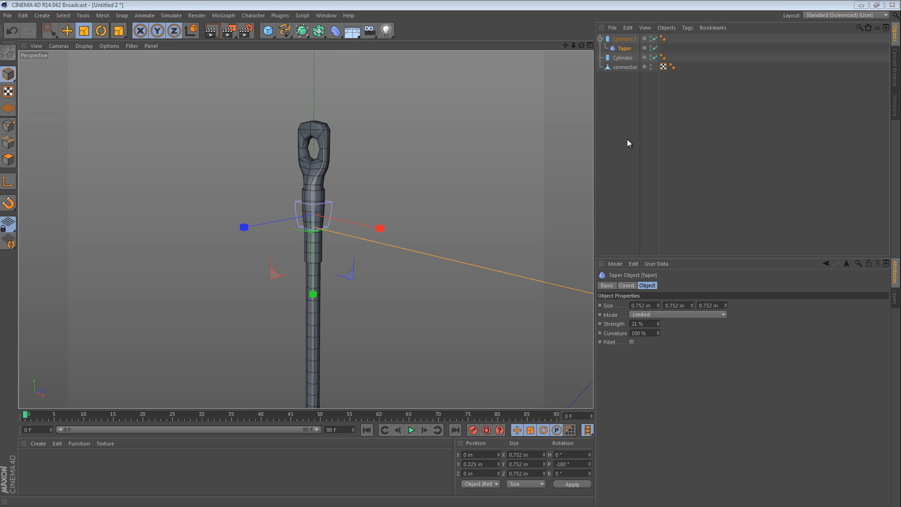
Group the sleeve, cable cylinder and connector under a new Null
left_click(623, 57)
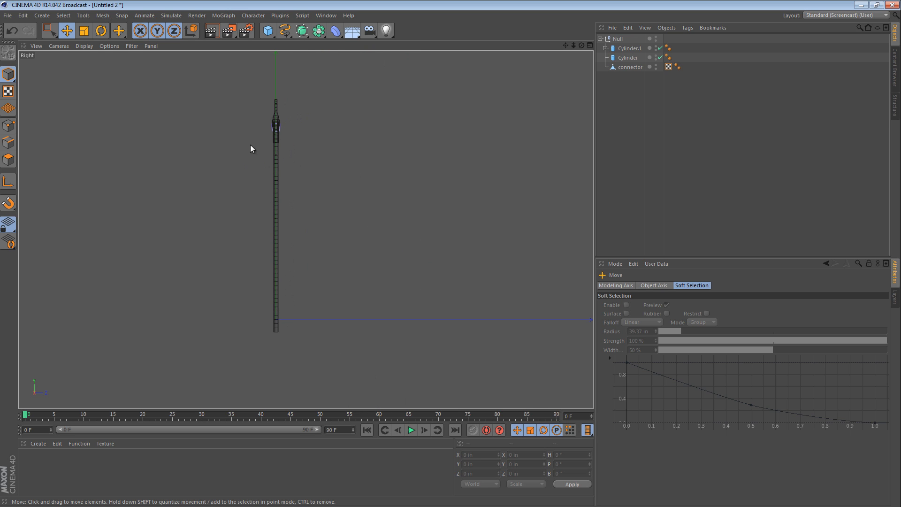
Draw a B-spline path curving up and to the right beside the cable
left_click(284, 30)
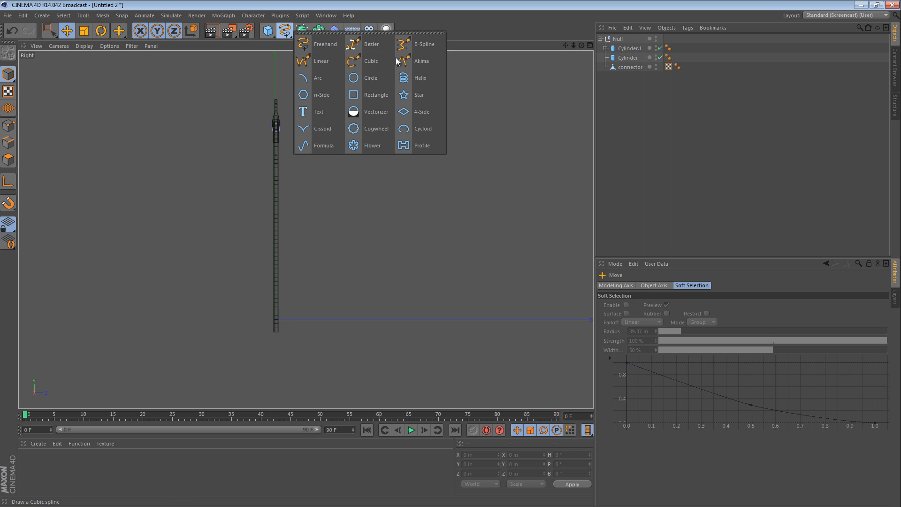
left_click(424, 44)
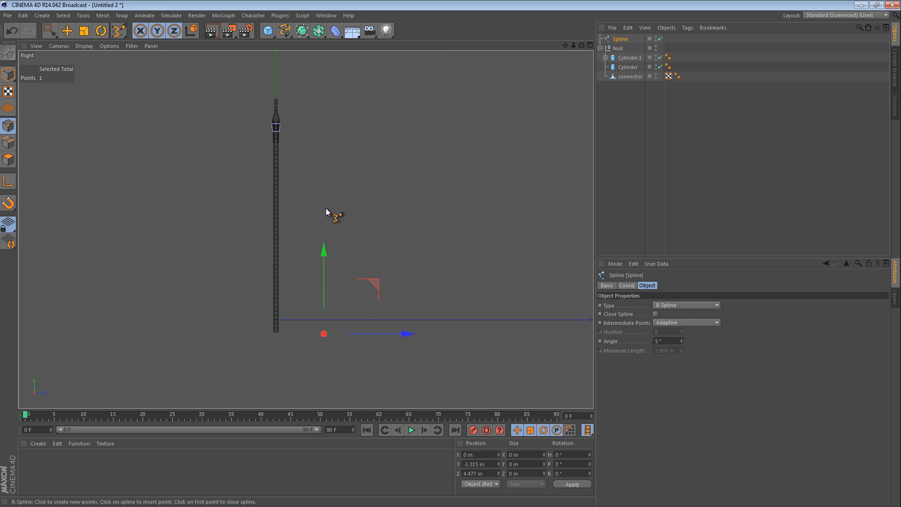
left_click(388, 132)
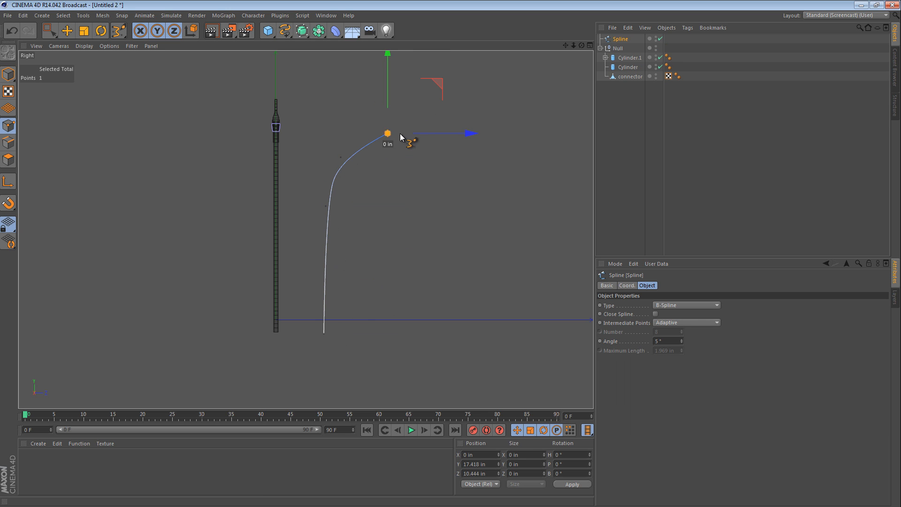
left_click_drag(386, 133, 431, 147)
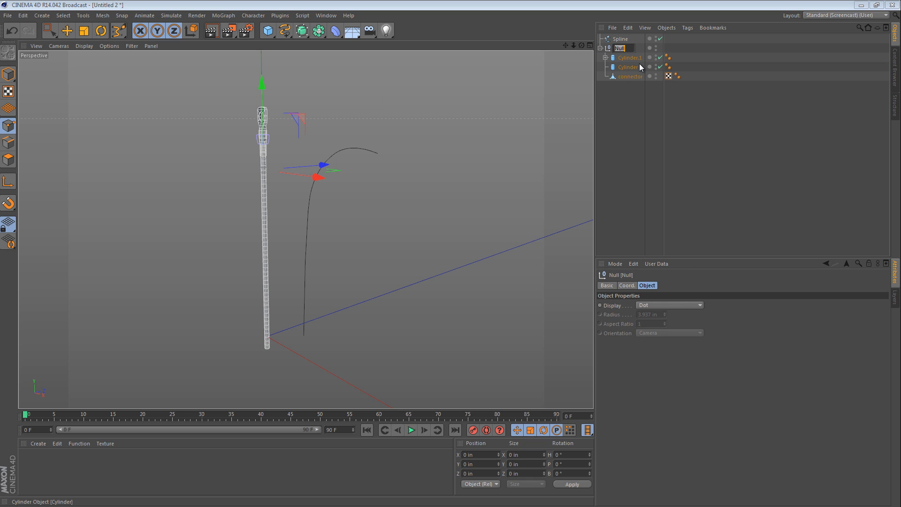
Rename the group null to 'cable' and nest it inside a new Null
type("cable")
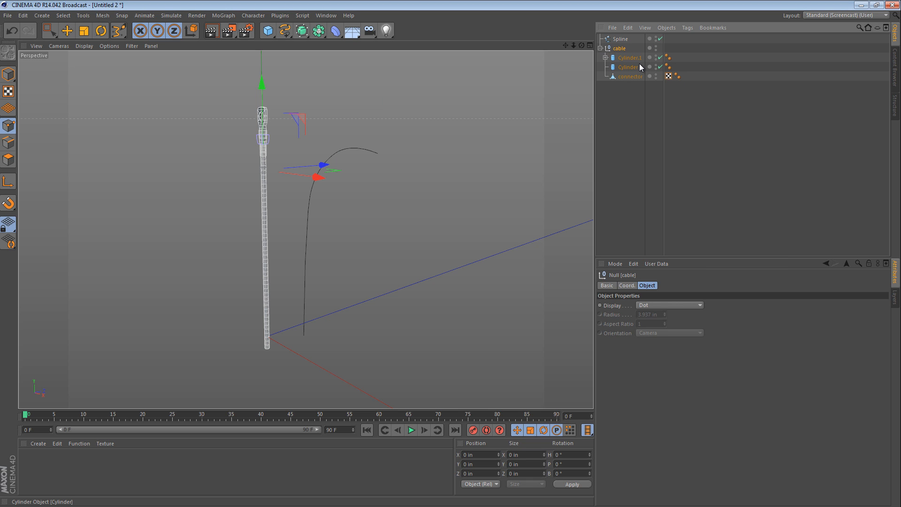
left_click(605, 47)
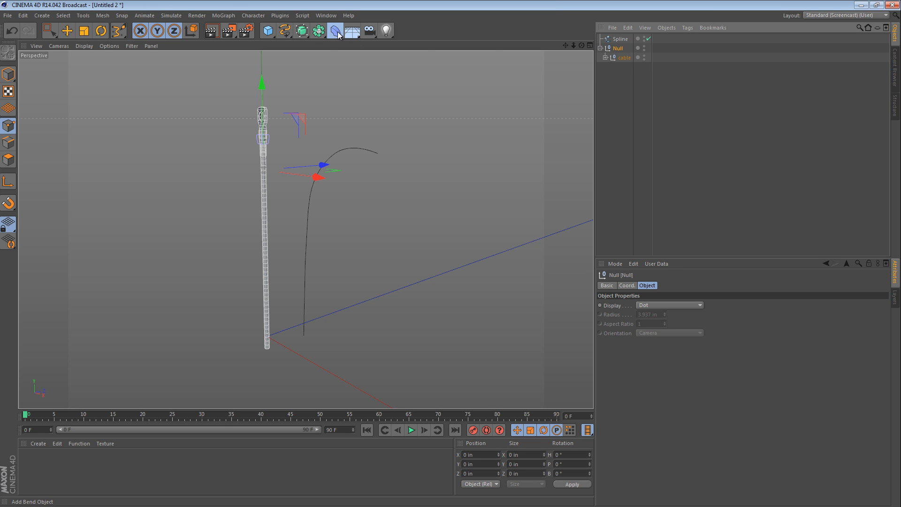
Add a Spline Wrap deformer to bend the cable along the B-spline and expand the cable group
left_click(333, 30)
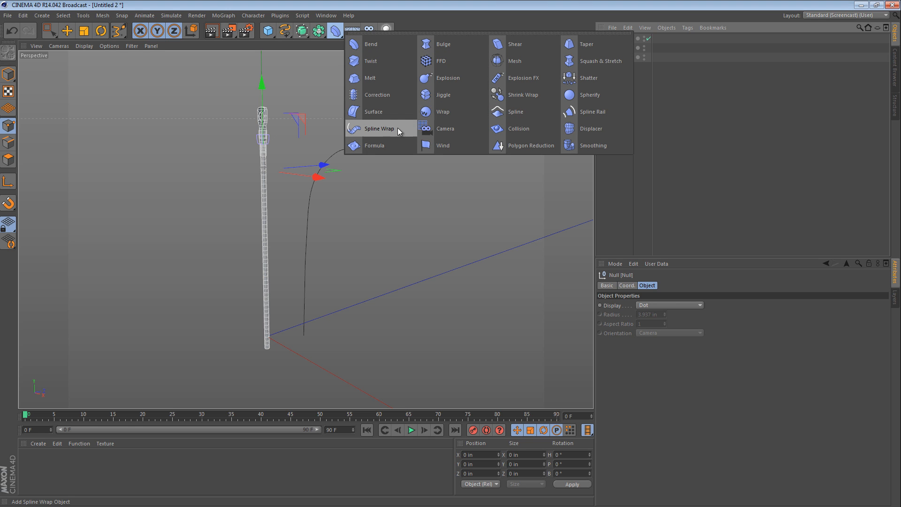
left_click(378, 129)
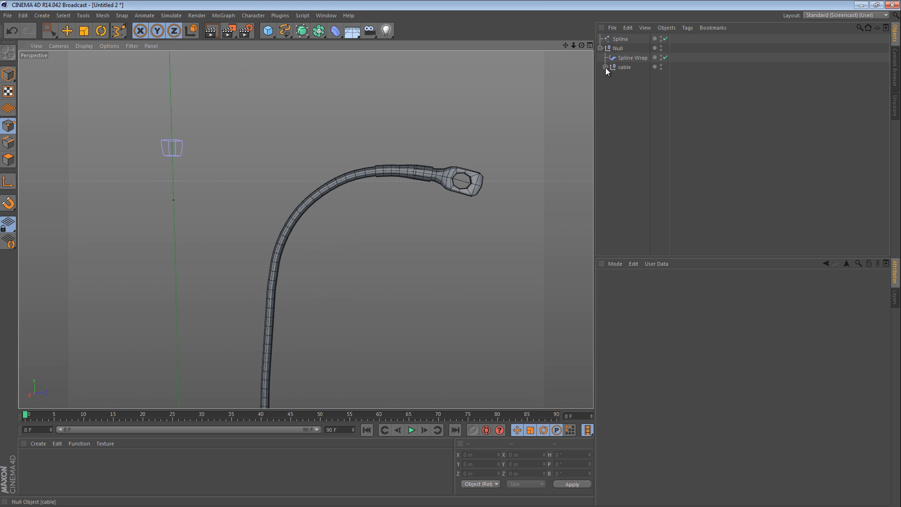
left_click(605, 66)
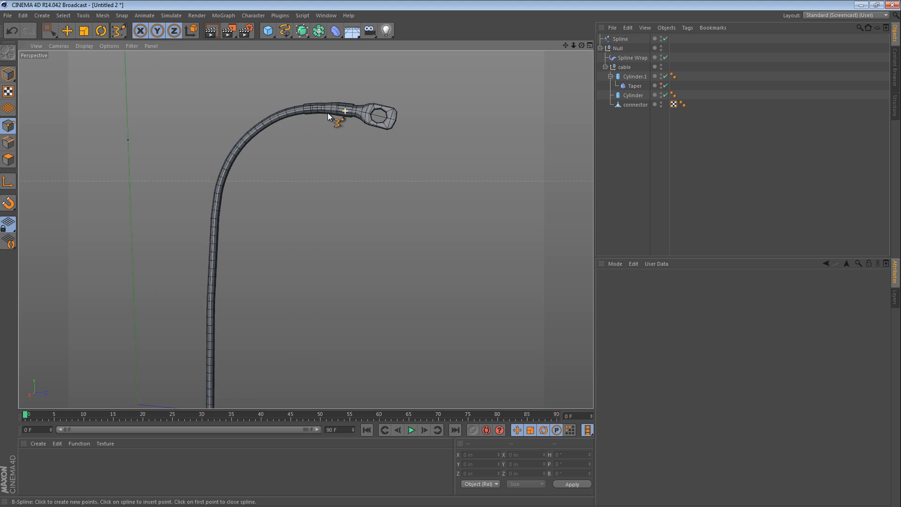
Set the Spline Wrap mode to Keep Length so the cable retains its own length
left_click(631, 57)
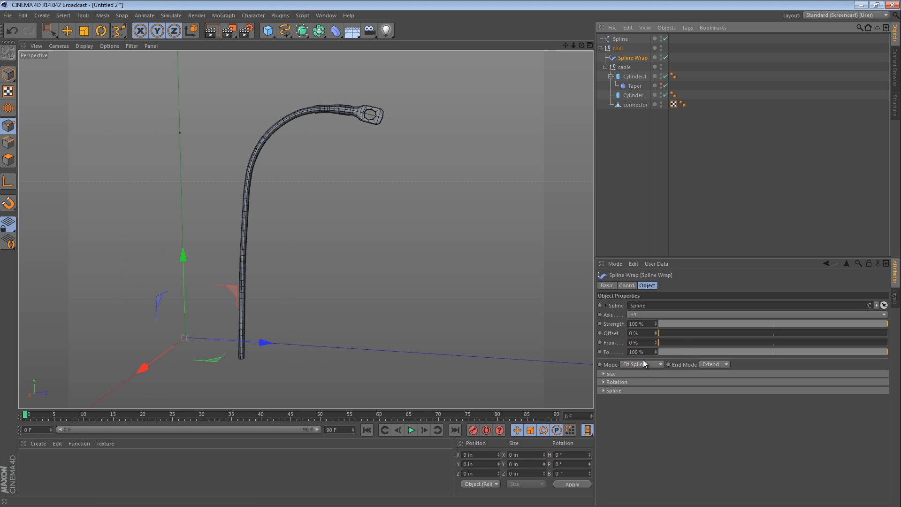
left_click(641, 364)
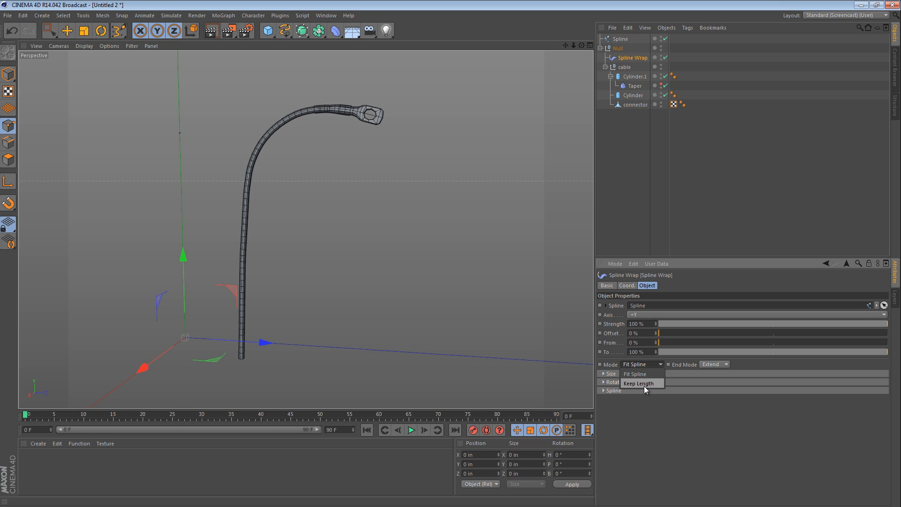
left_click(638, 383)
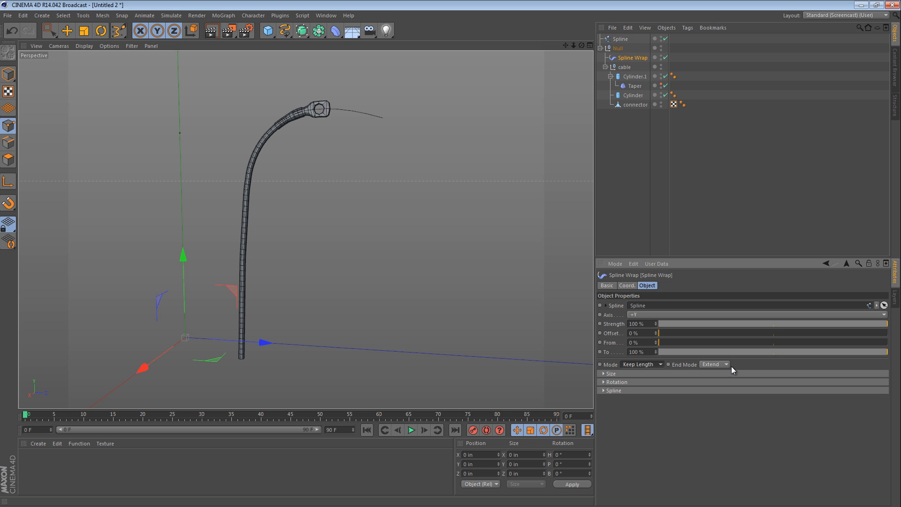
Reshape the spline by moving a point so the cable rises tall and arcs over
left_click(620, 38)
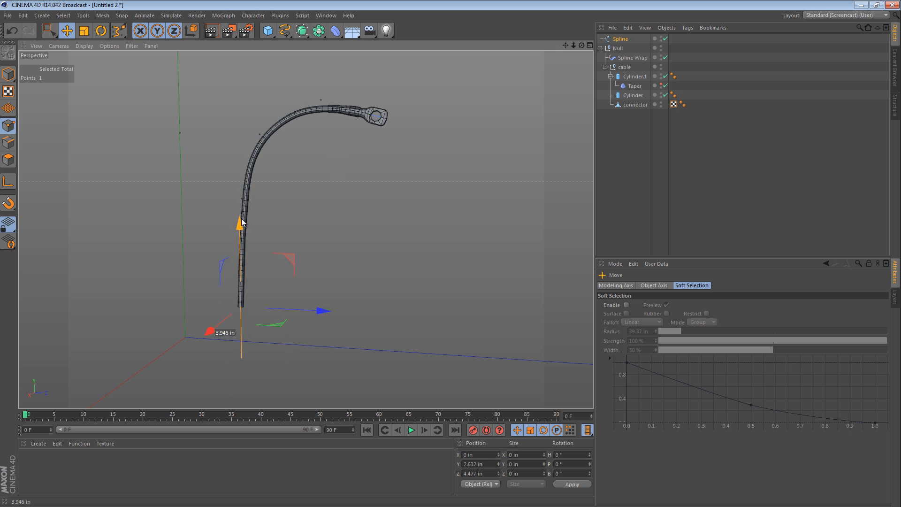
left_click_drag(240, 223, 237, 78)
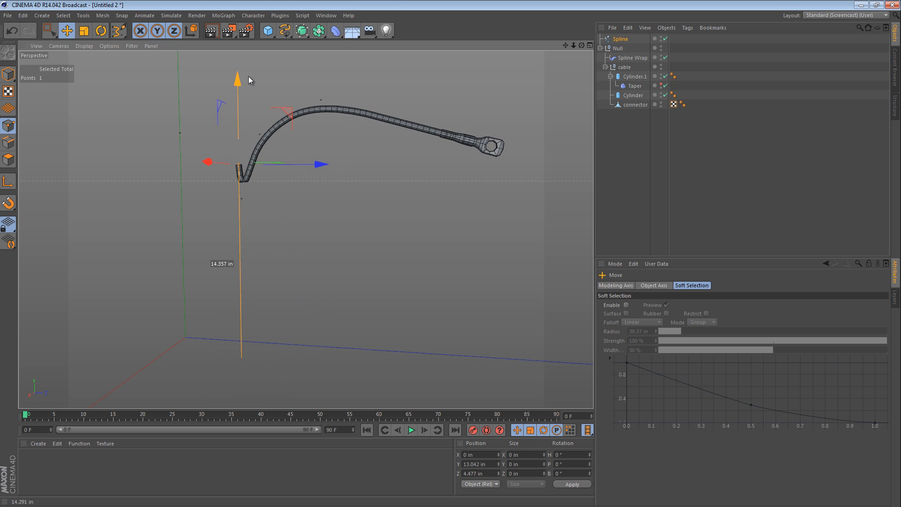
left_click_drag(237, 77, 239, 155)
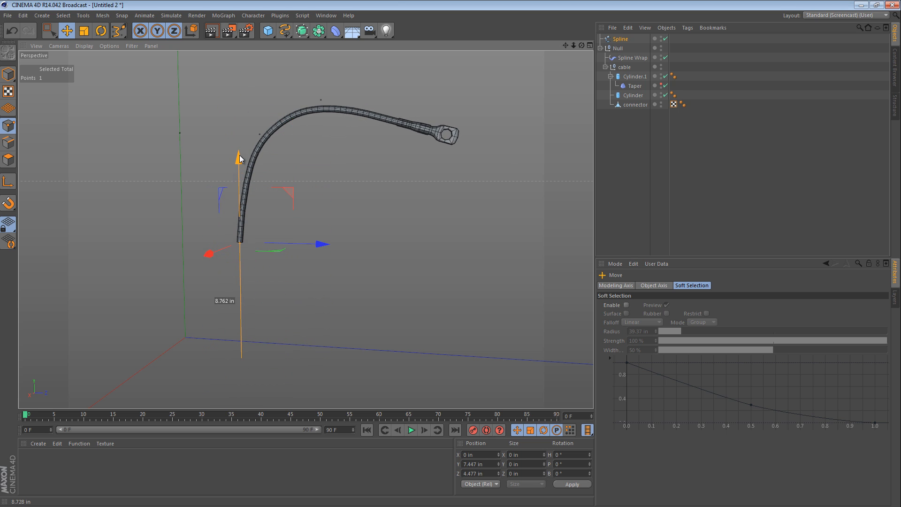
left_click_drag(240, 155, 240, 192)
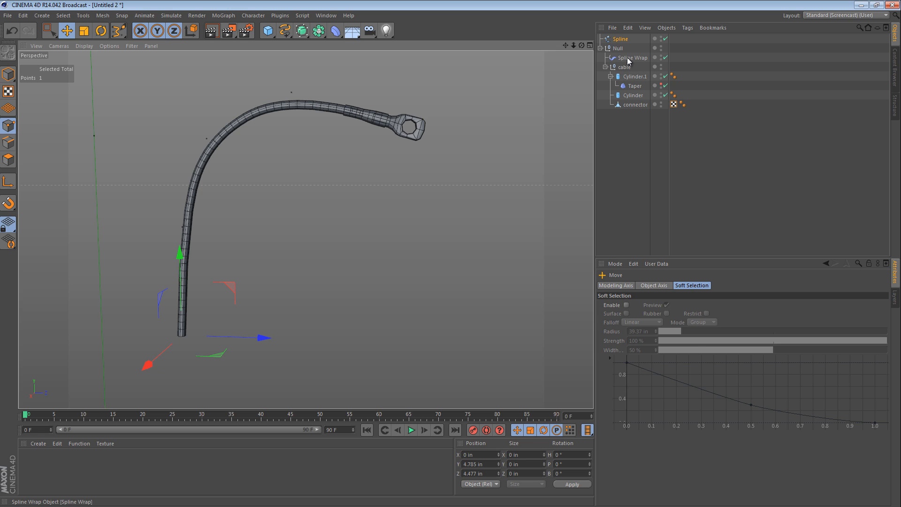
Adjust the Spline Wrap's Banking rotation to twist the cable along its path
left_click(633, 58)
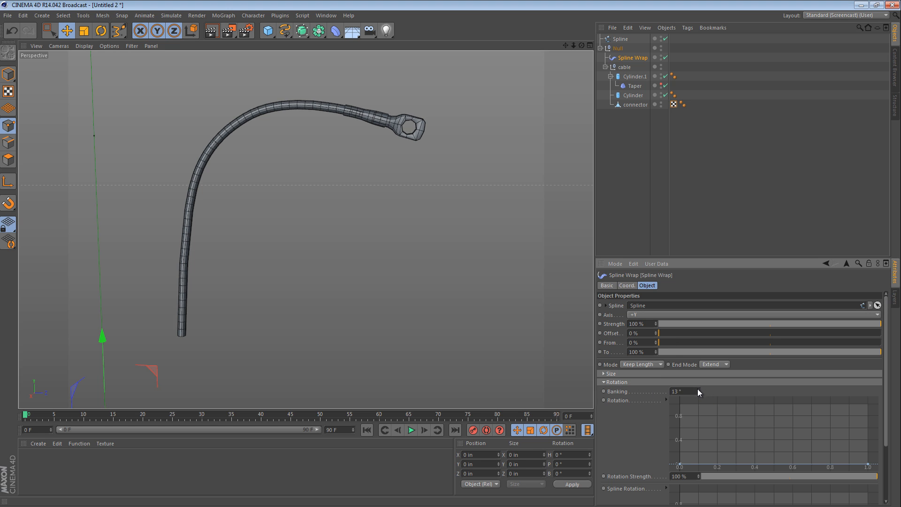
left_click_drag(681, 391, 698, 392)
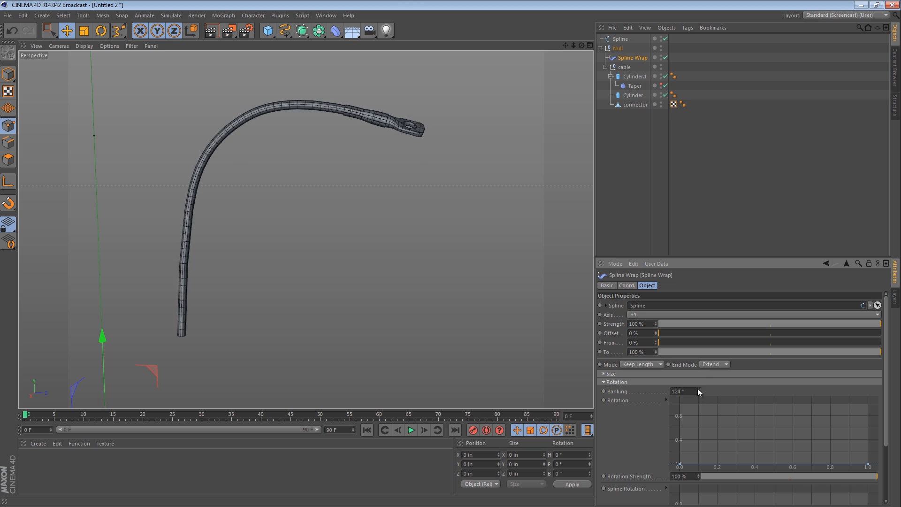
left_click_drag(698, 391, 681, 410)
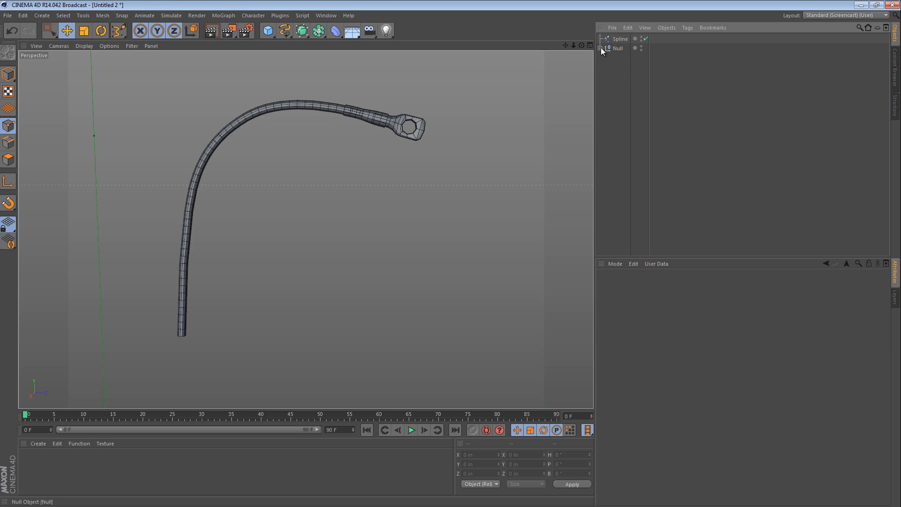
Select the cable Null and Spline and switch to the razorback_0011.c4d motorcycle scene
left_click(617, 48)
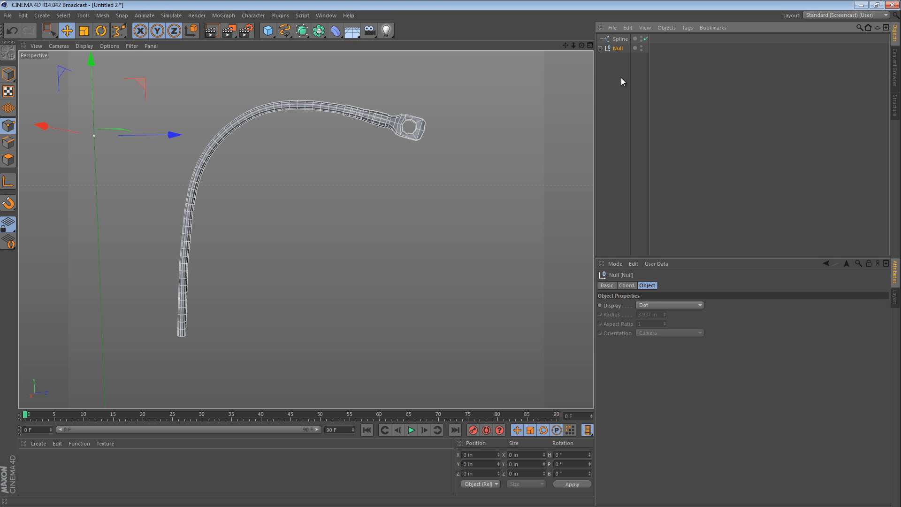
left_click(325, 15)
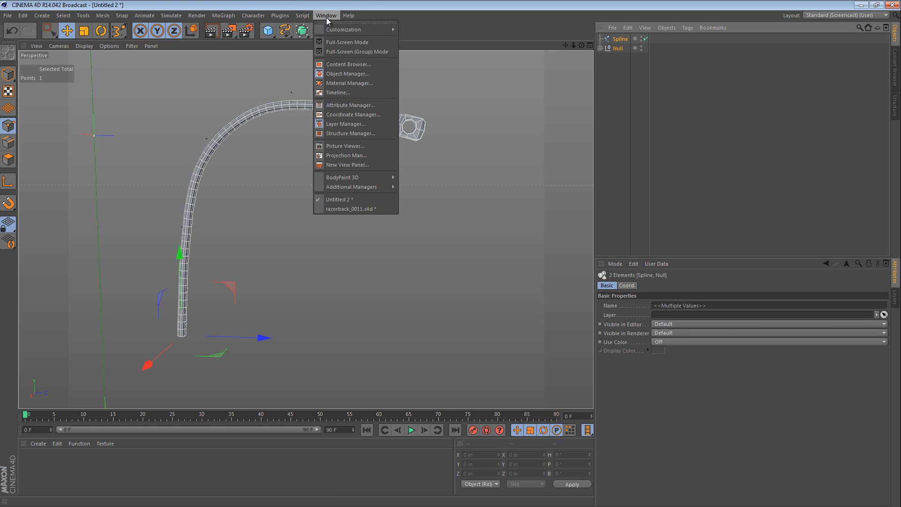
left_click(351, 208)
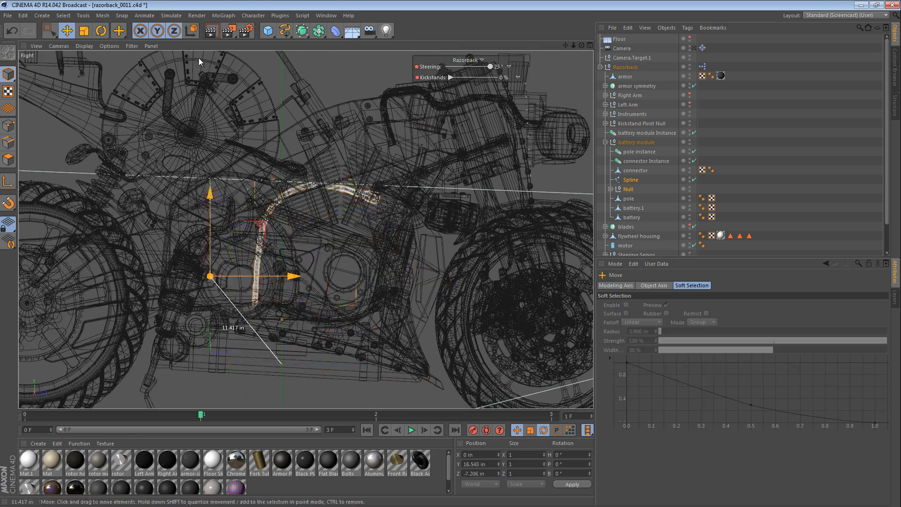
Move the pasted cable toward the battery terminal, change the Spline Wrap axis, and select its Spline path
left_click_drag(209, 275, 106, 170)
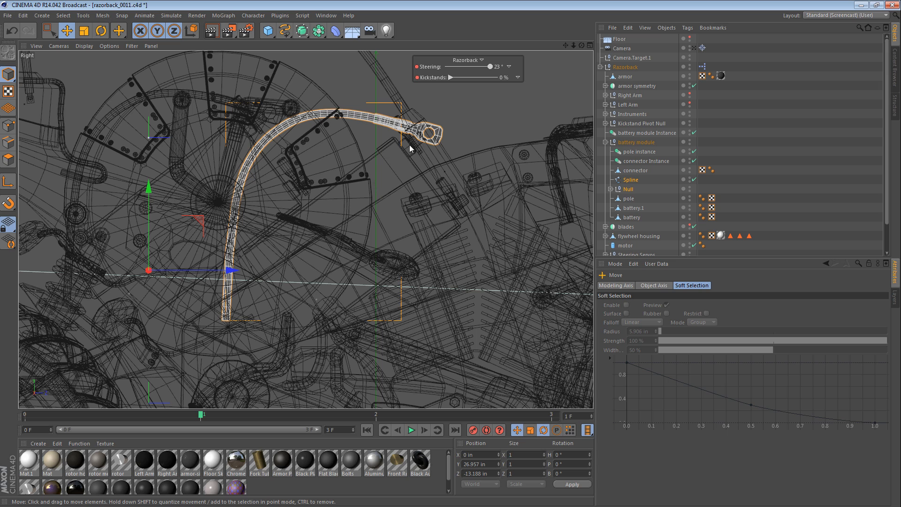
mouse_move(403, 156)
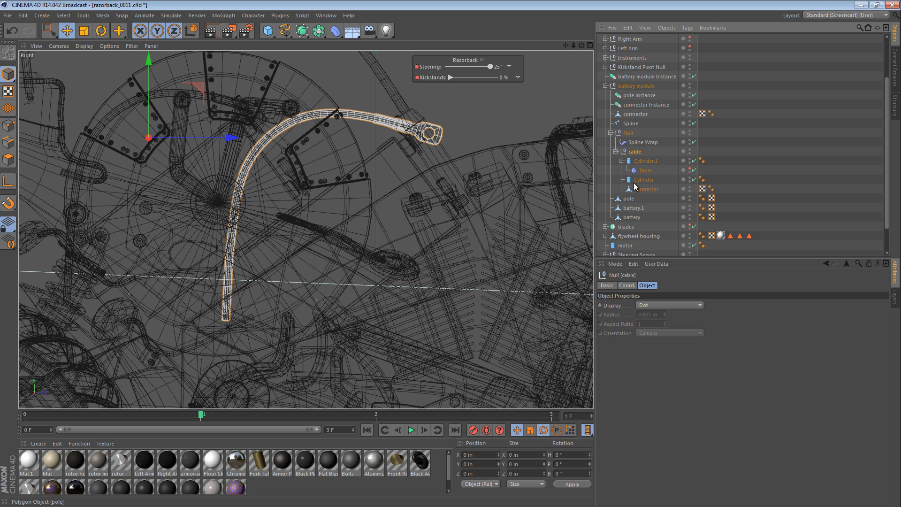
left_click(644, 142)
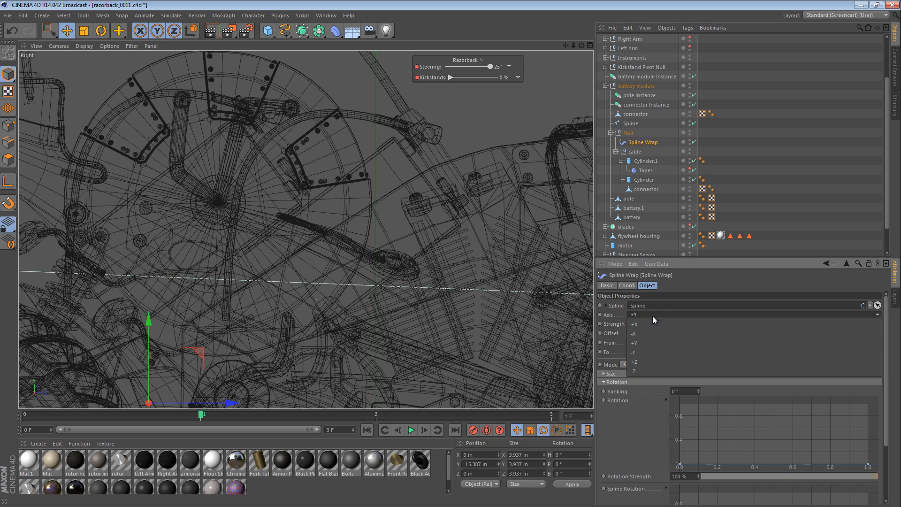
left_click(633, 314)
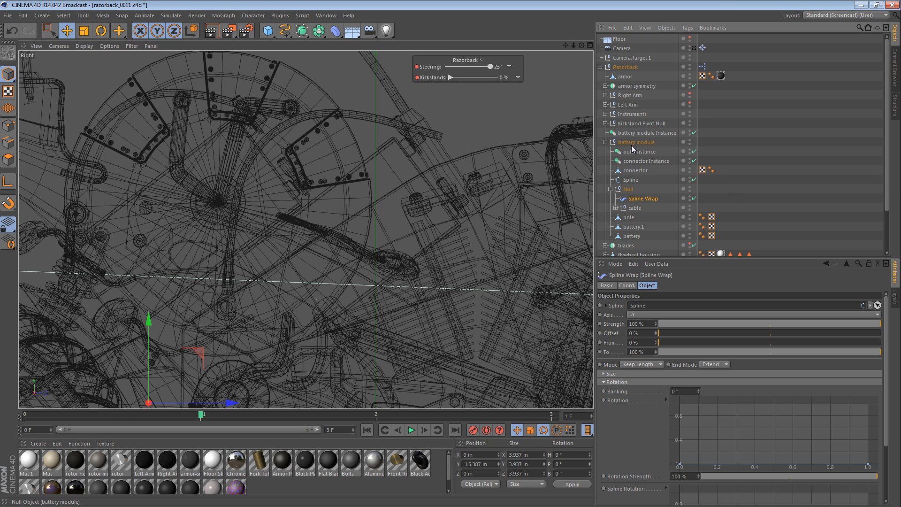
scroll("down", 3)
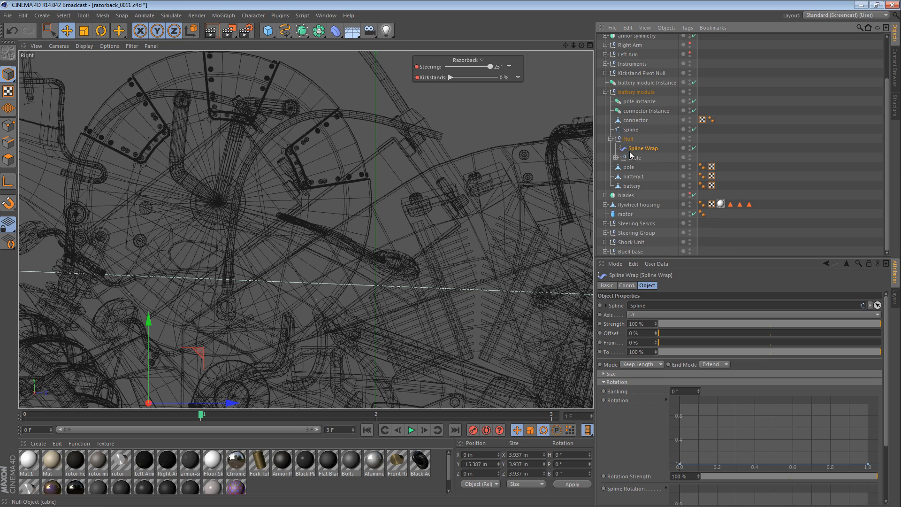
left_click(630, 149)
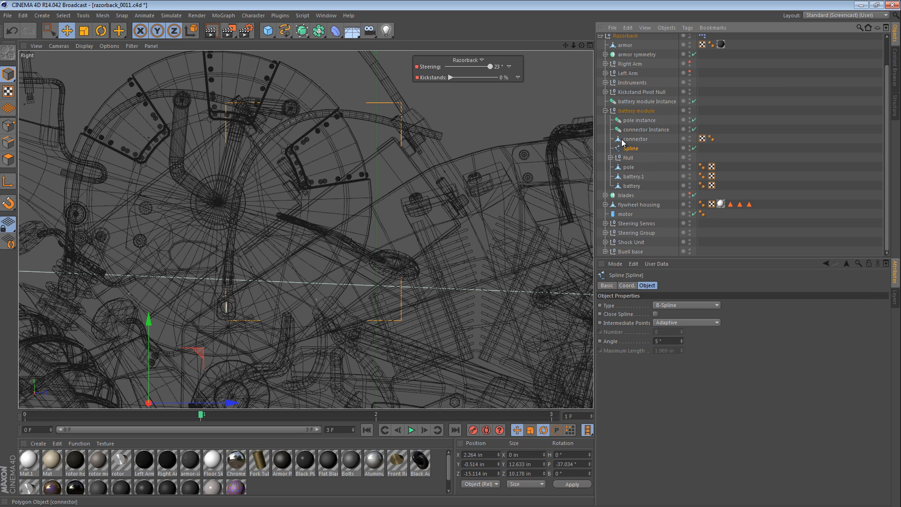
Group the Spline and cable Null with Alt+G and rename the new null 'cables'
left_click(635, 139)
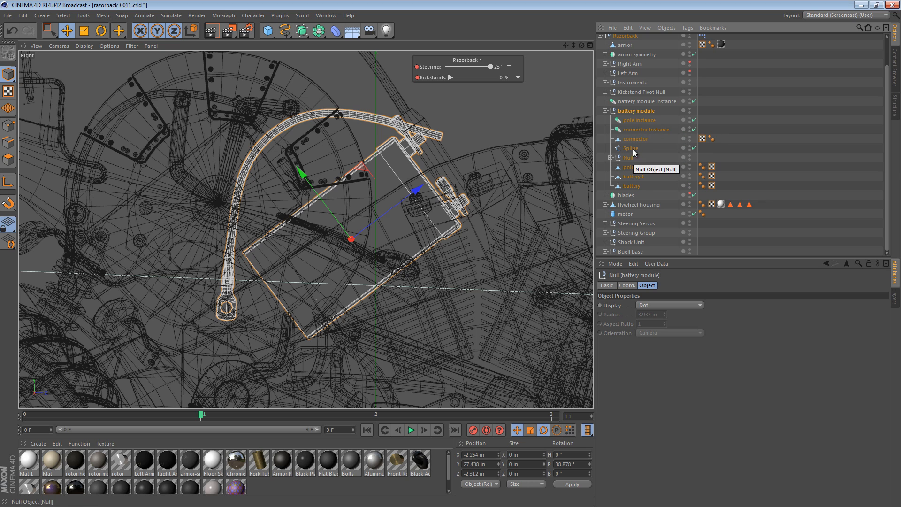
left_click(631, 147)
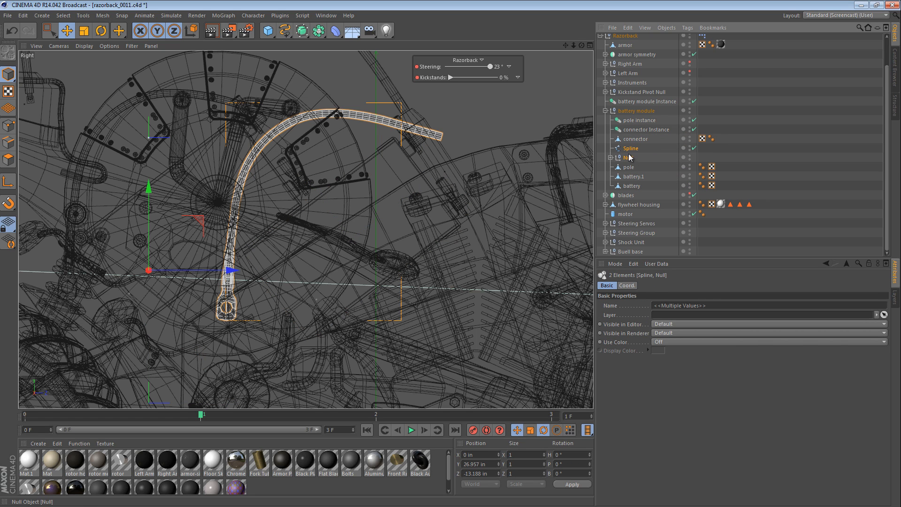
mouse_move(630, 102)
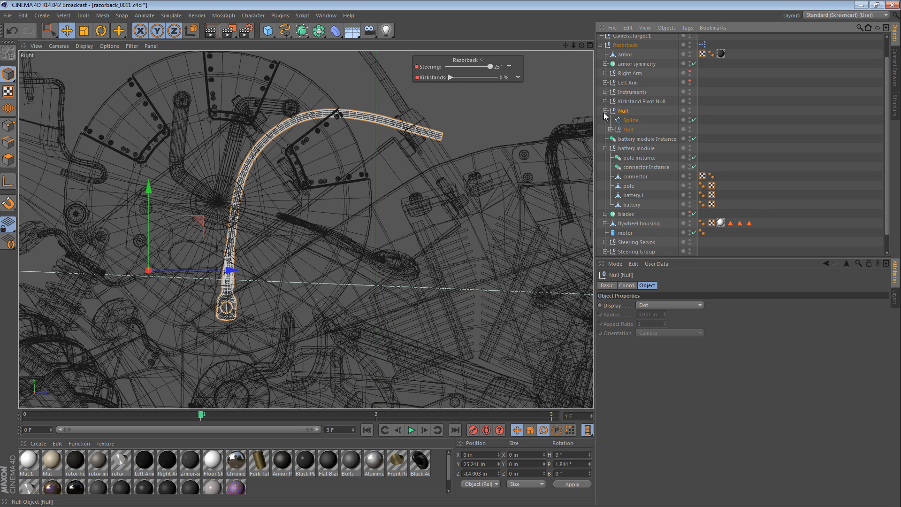
double_click(623, 111)
type("cables")
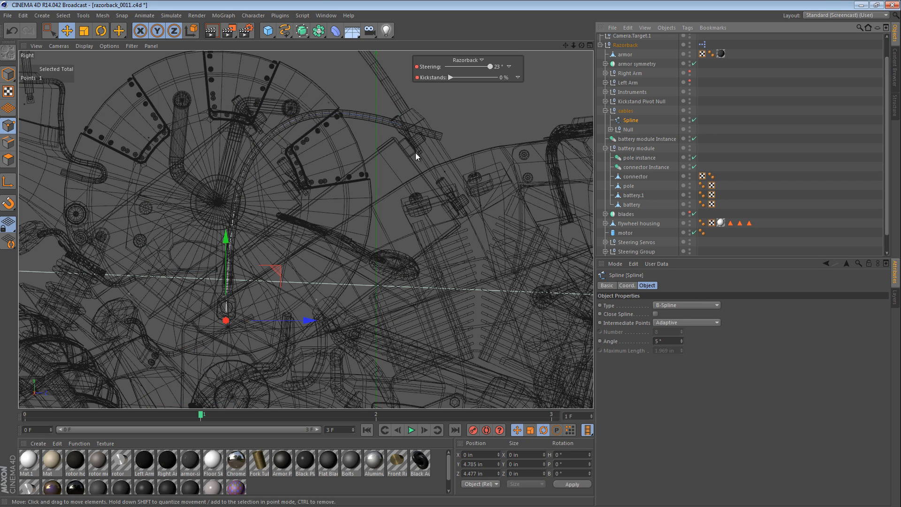
Drag the spline points in the Right view so the cable arcs up along the housing beside the frame tube
left_click_drag(226, 319, 337, 95)
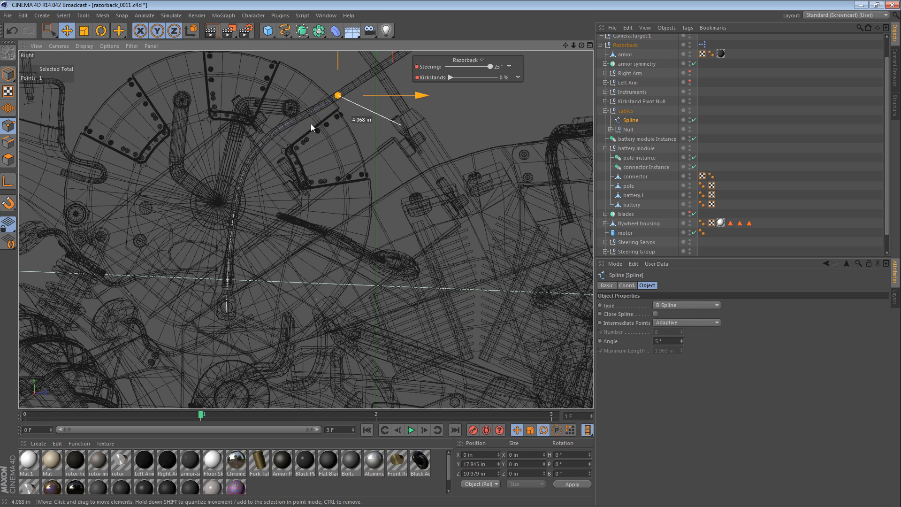
left_click_drag(336, 95, 224, 314)
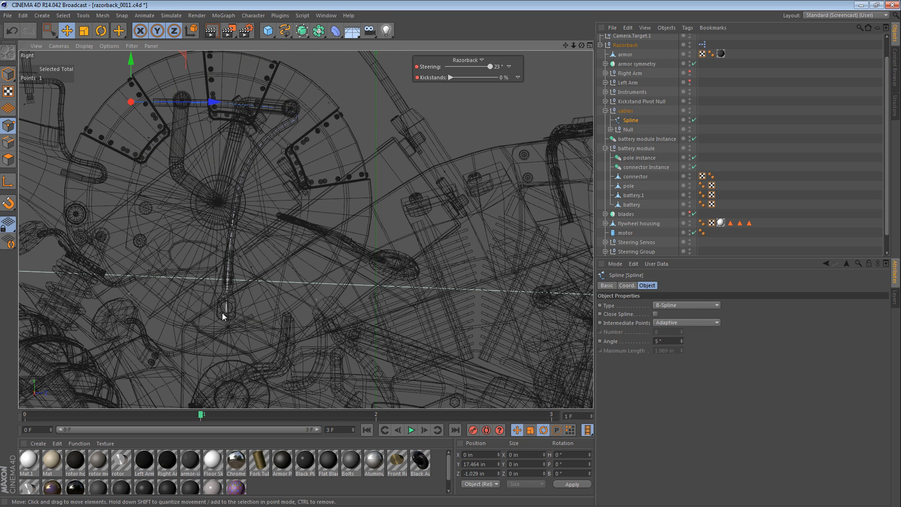
left_click_drag(223, 315, 385, 140)
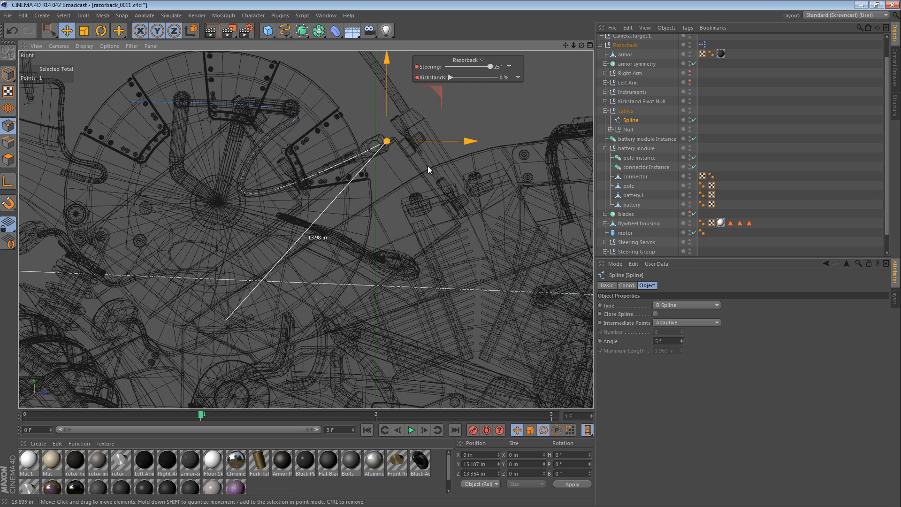
left_click_drag(384, 141, 382, 154)
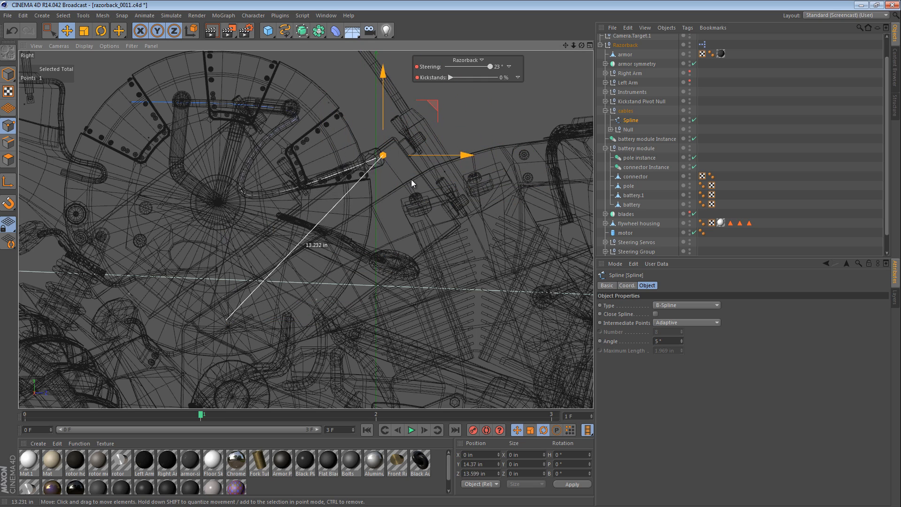
left_click_drag(382, 155, 365, 165)
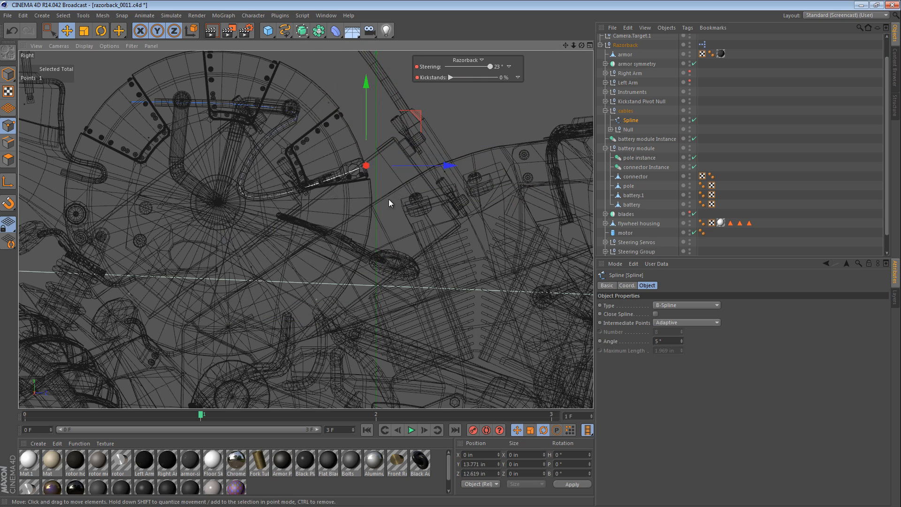
left_click_drag(388, 203, 411, 218)
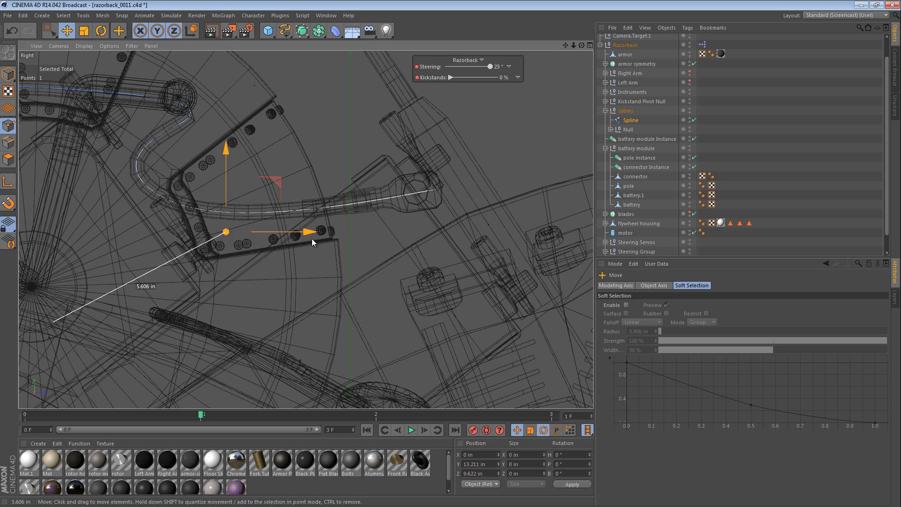
left_click_drag(226, 232, 391, 114)
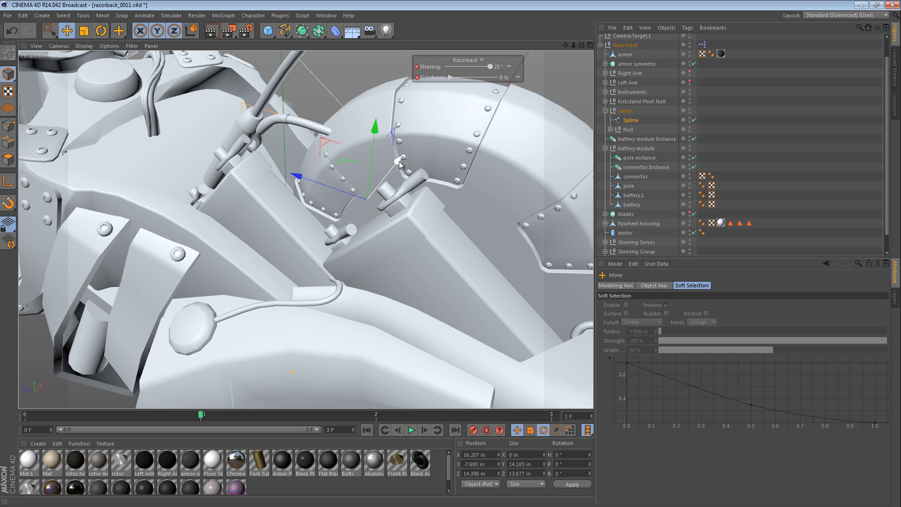
Inspect the routed cable and Spline Wrap settings, then align the cable's end points with the battery terminal
left_click_drag(399, 161, 385, 179)
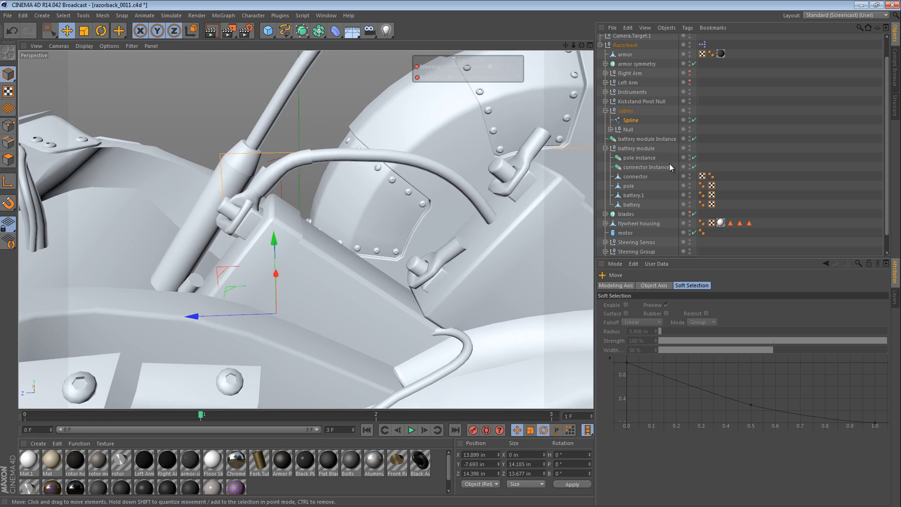
left_click(644, 139)
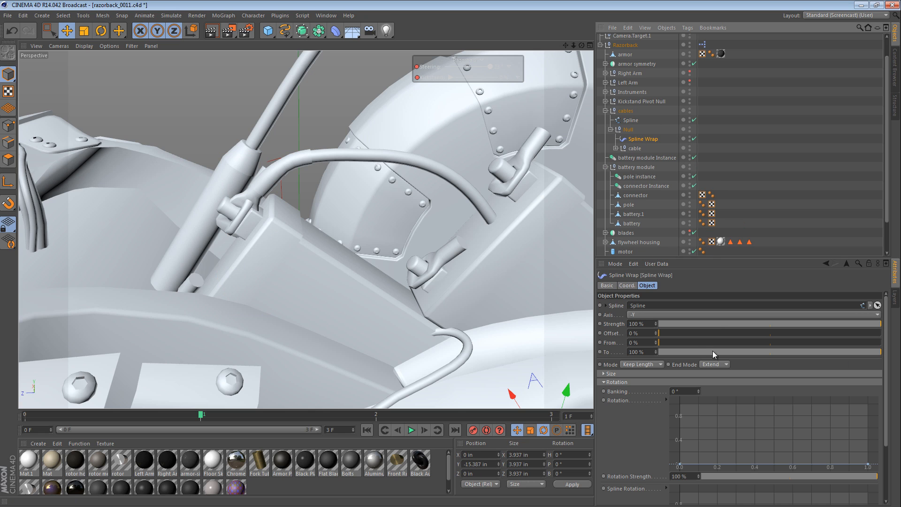
mouse_move(698, 395)
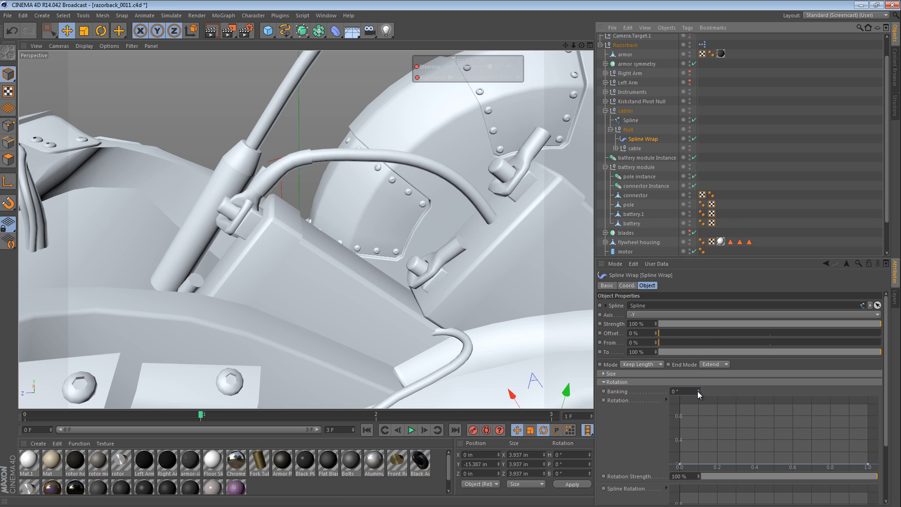
left_click_drag(678, 391, 698, 391)
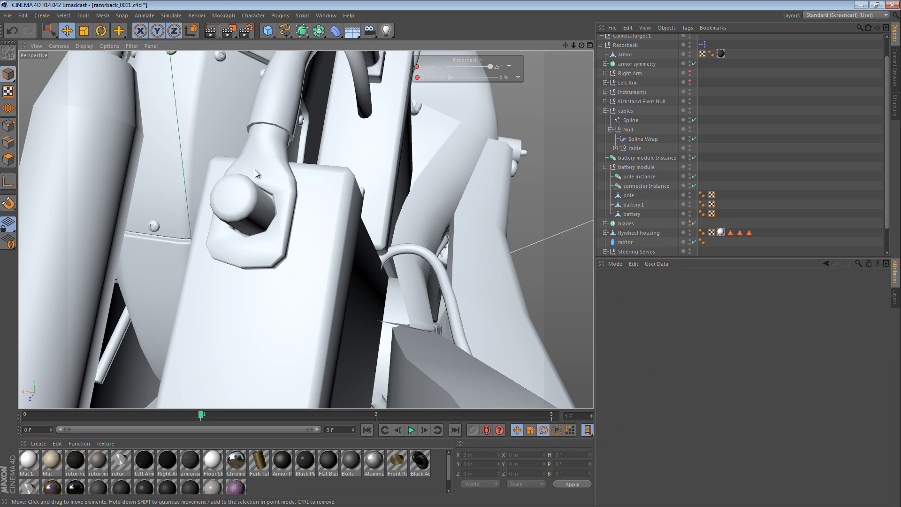
left_click_drag(256, 173, 160, 211)
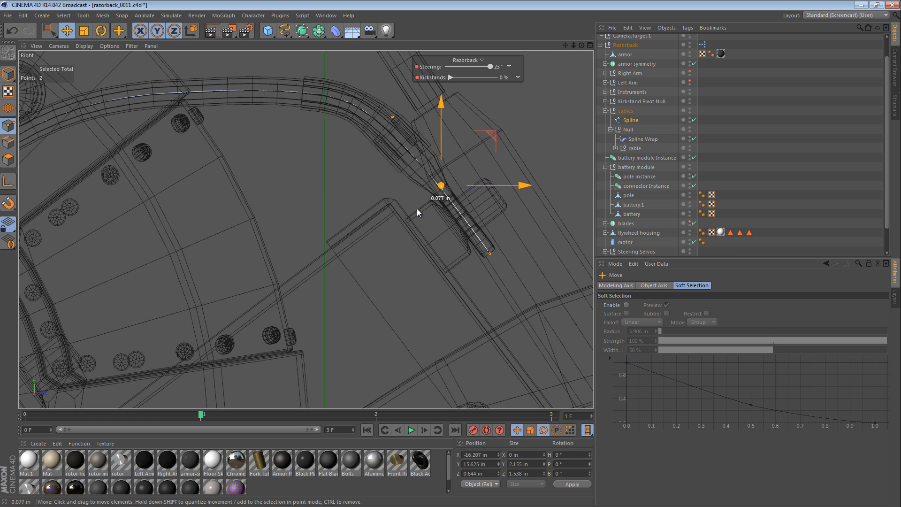
Slide and rotate the end points into the connector, then pull a bend point to smooth the curve
left_click_drag(439, 186, 438, 184)
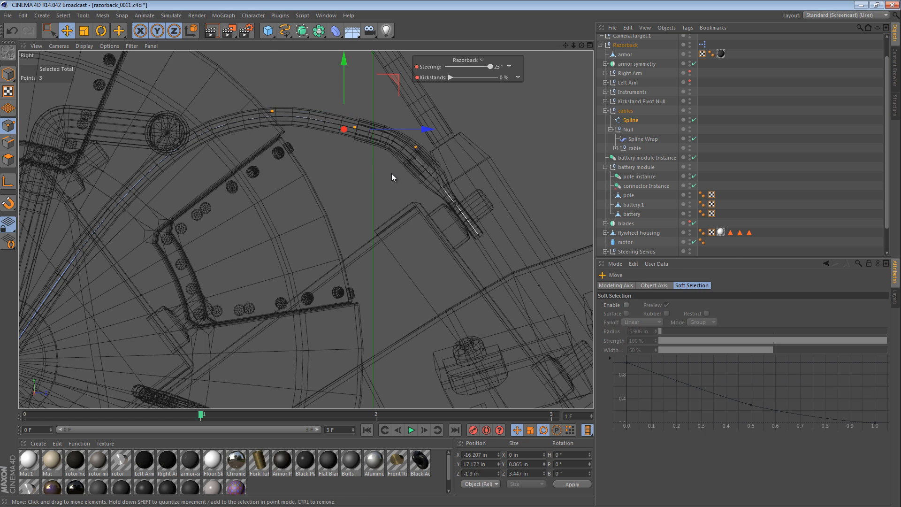
left_click(101, 30)
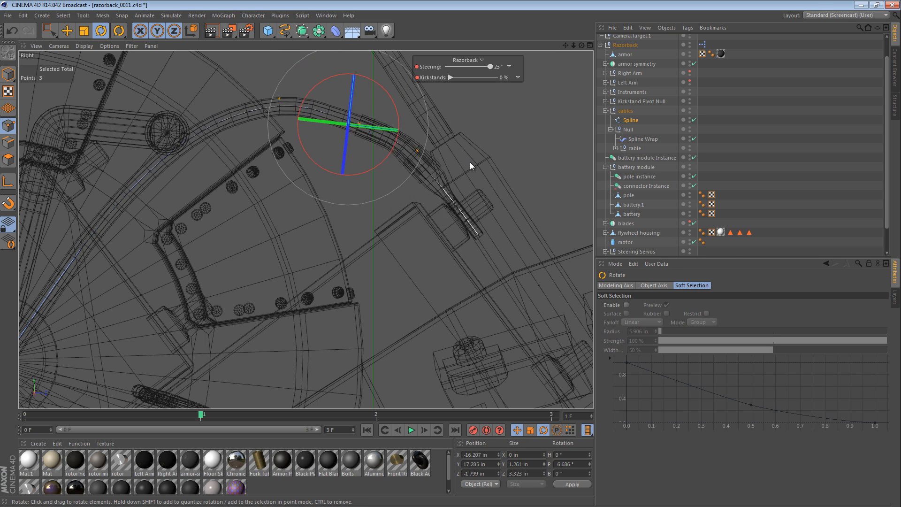
left_click(67, 31)
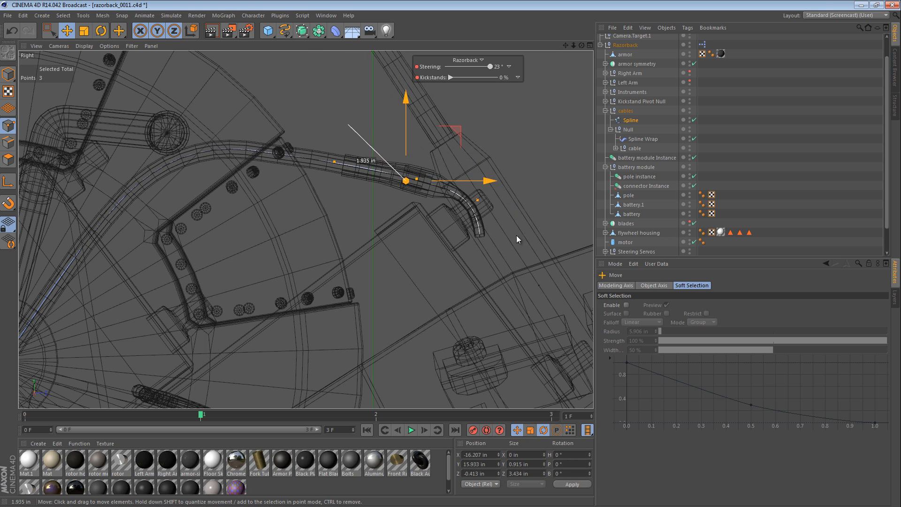
left_click(101, 30)
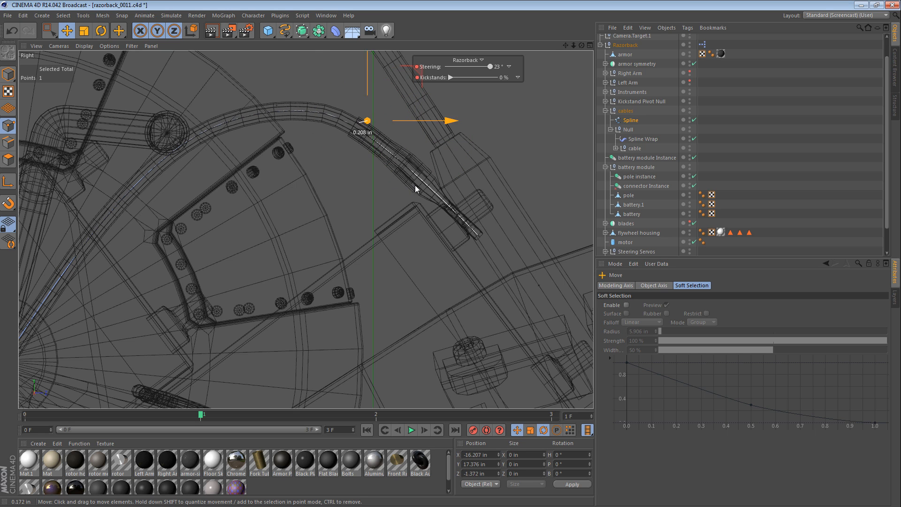
left_click_drag(366, 121, 423, 141)
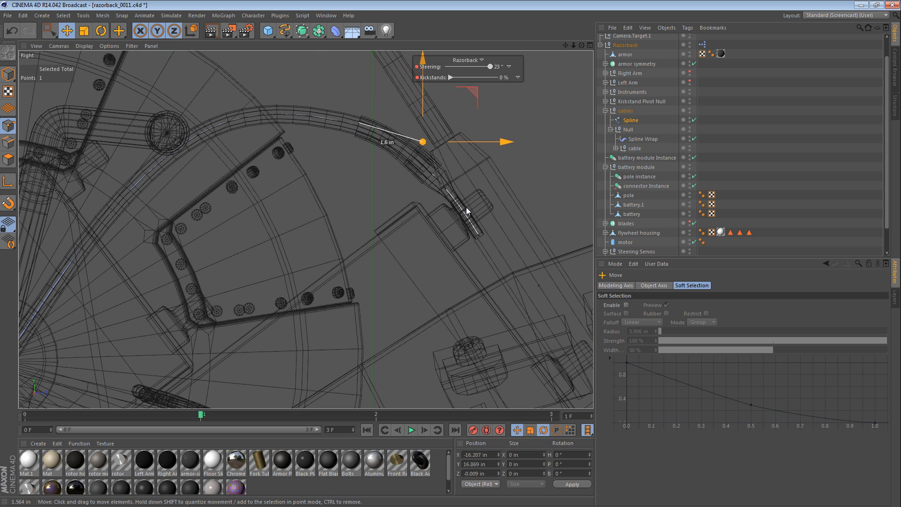